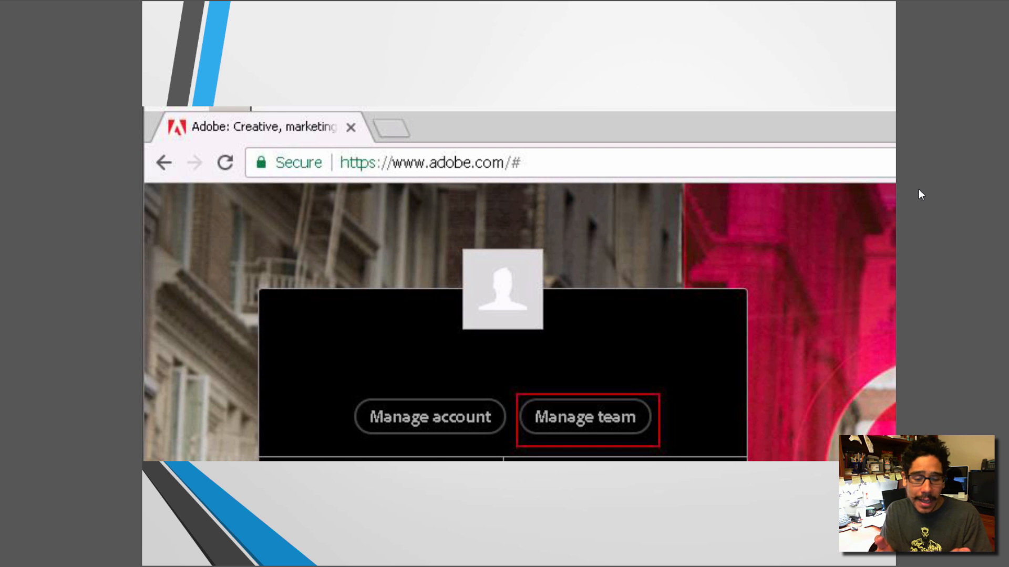
From Manage team's Deployment tools, download the Windows Creative Cloud Packager.
click(585, 416)
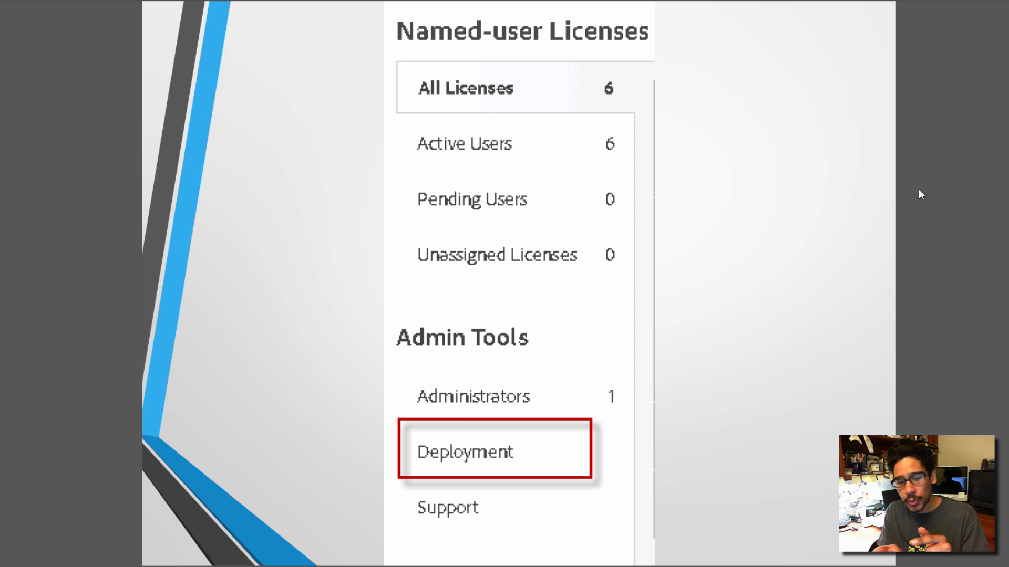
click(463, 450)
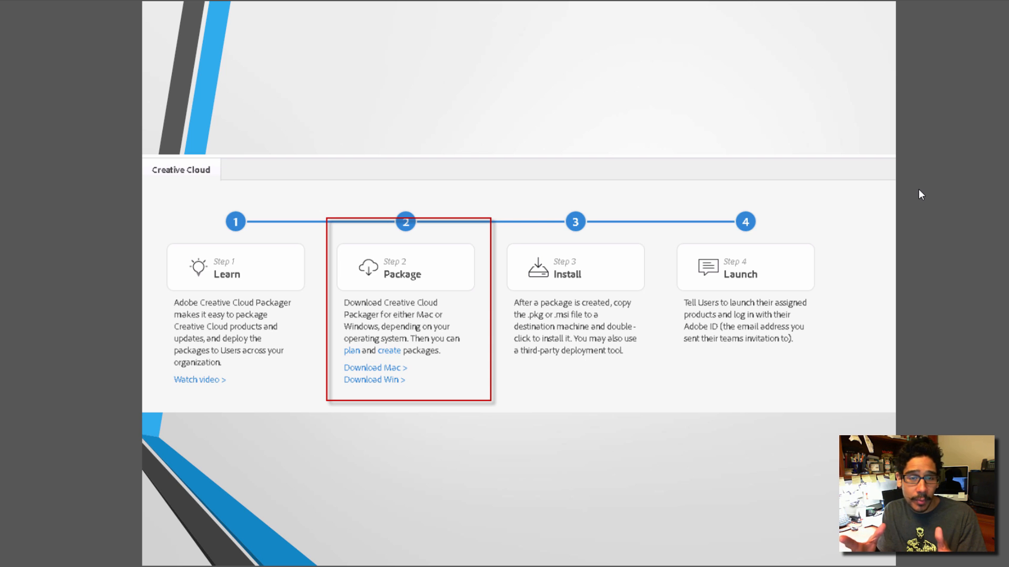
click(372, 379)
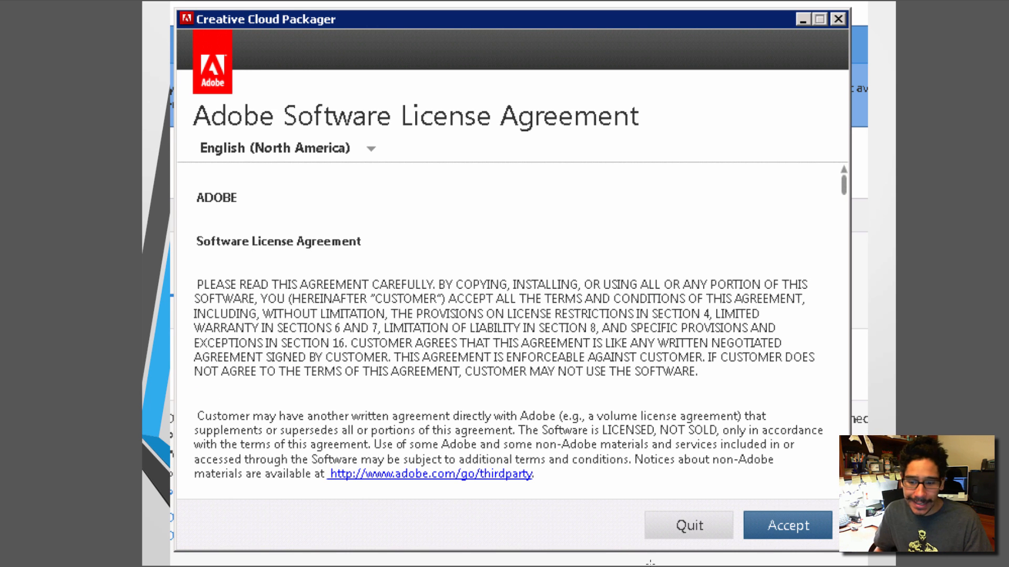
Accept the license, choose Creative Cloud for teams and begin Adobe ID sign-in.
click(787, 525)
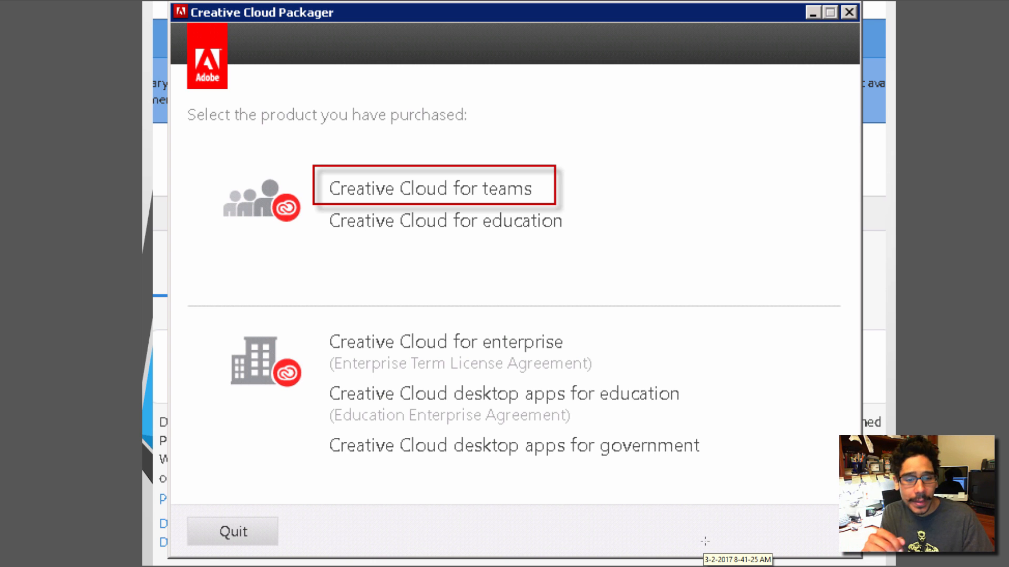
click(430, 188)
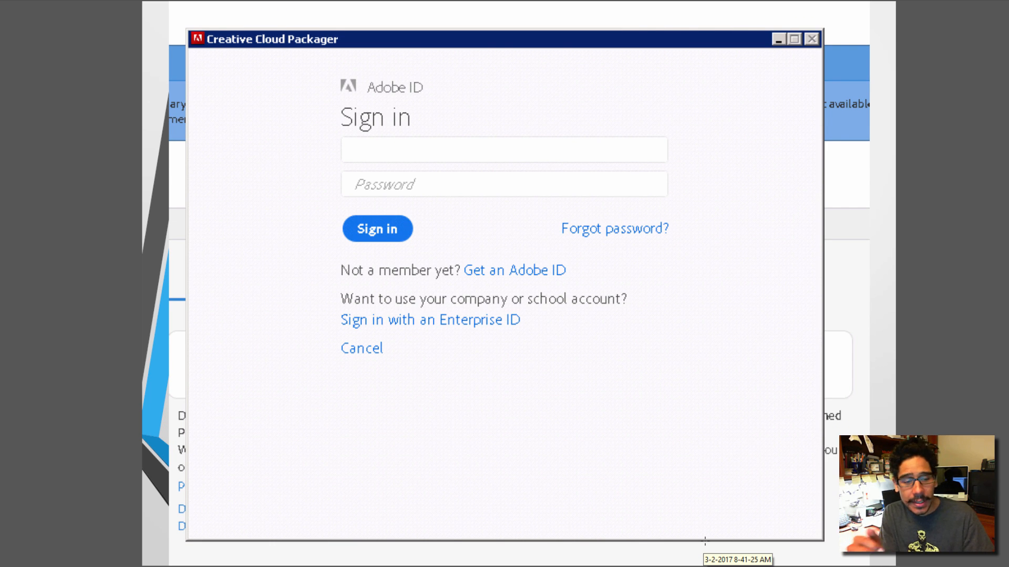
click(377, 228)
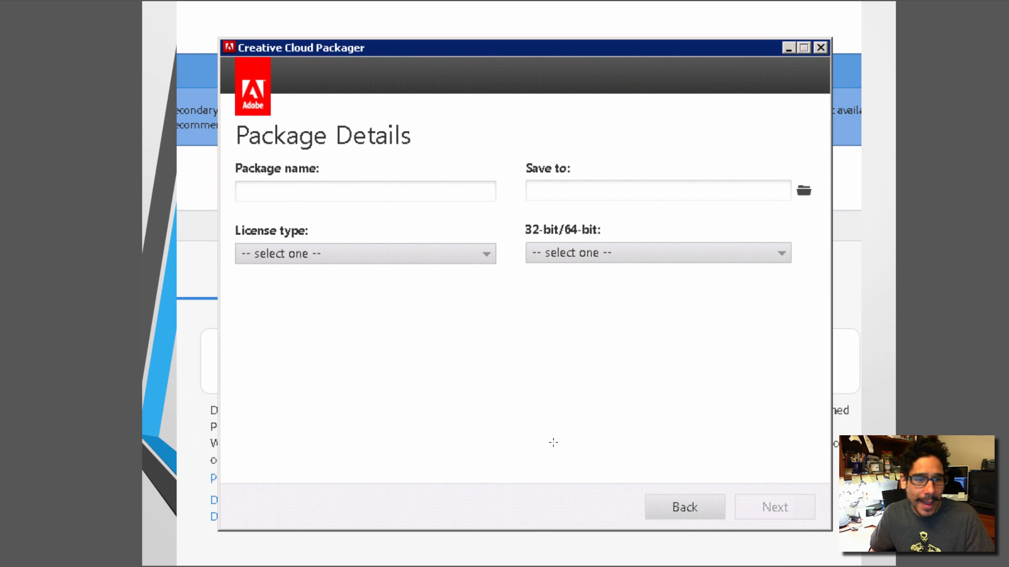
mouse_move(642, 190)
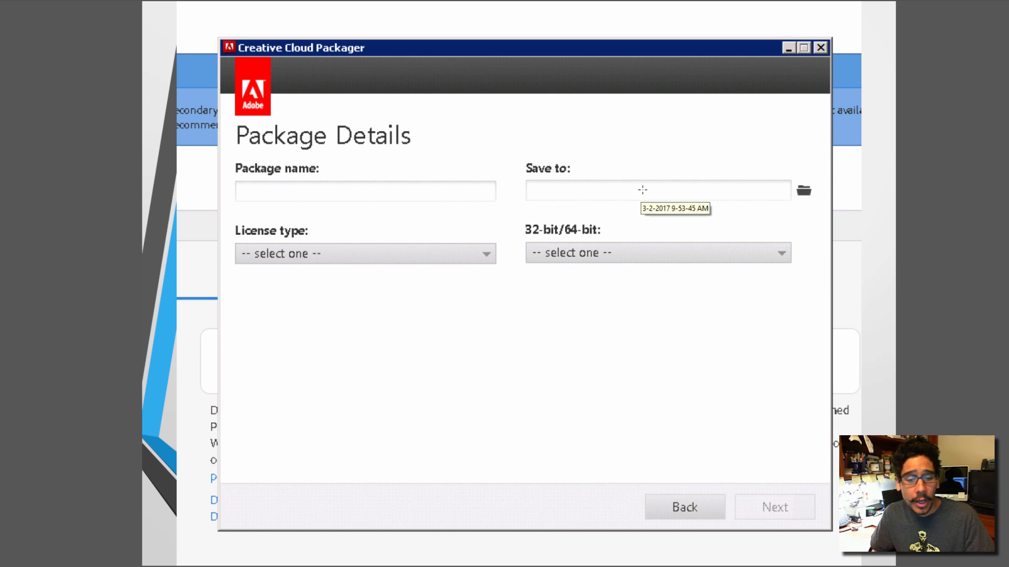
mouse_move(582, 261)
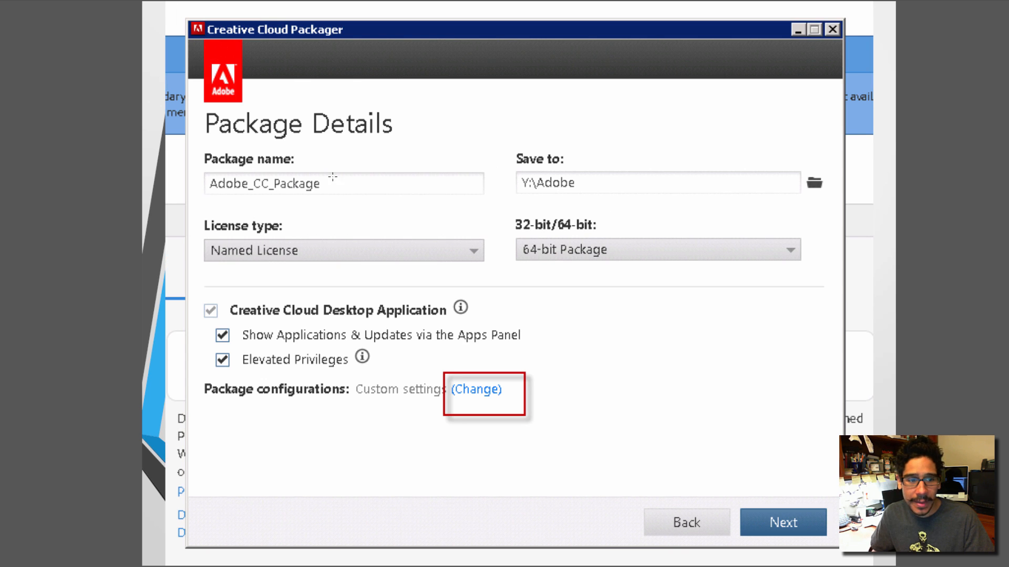
mouse_move(351, 194)
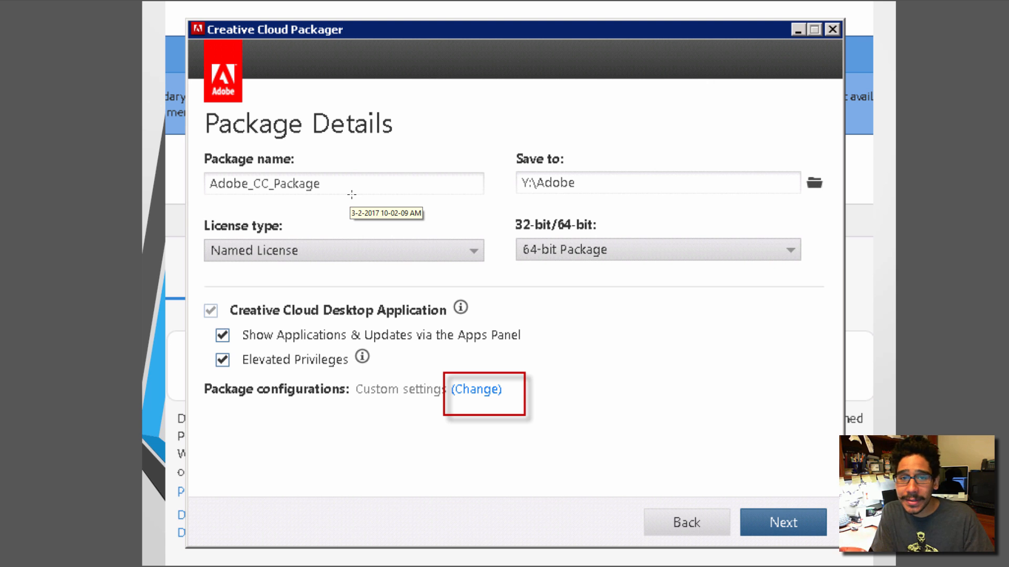
mouse_move(561, 191)
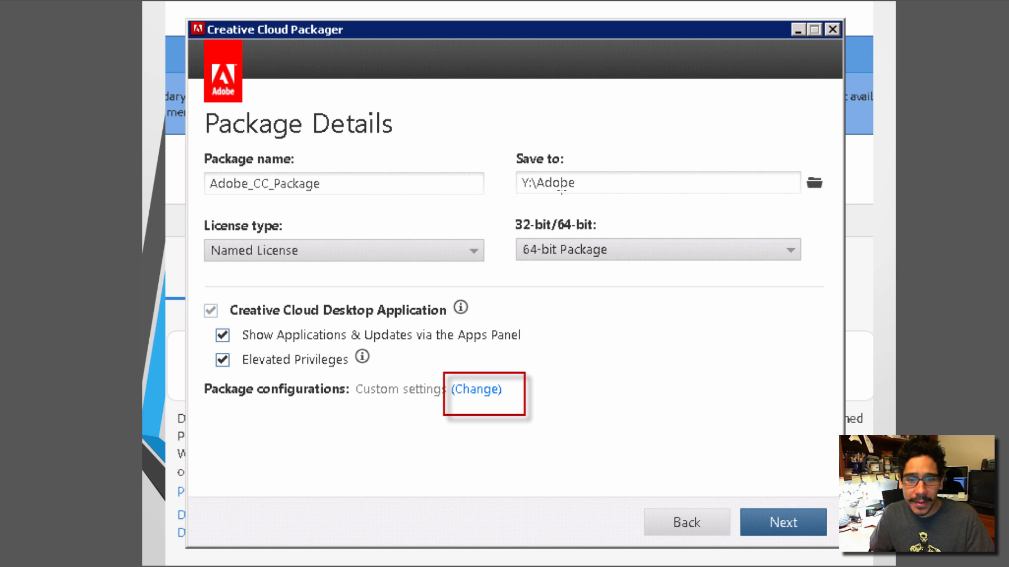
mouse_move(585, 259)
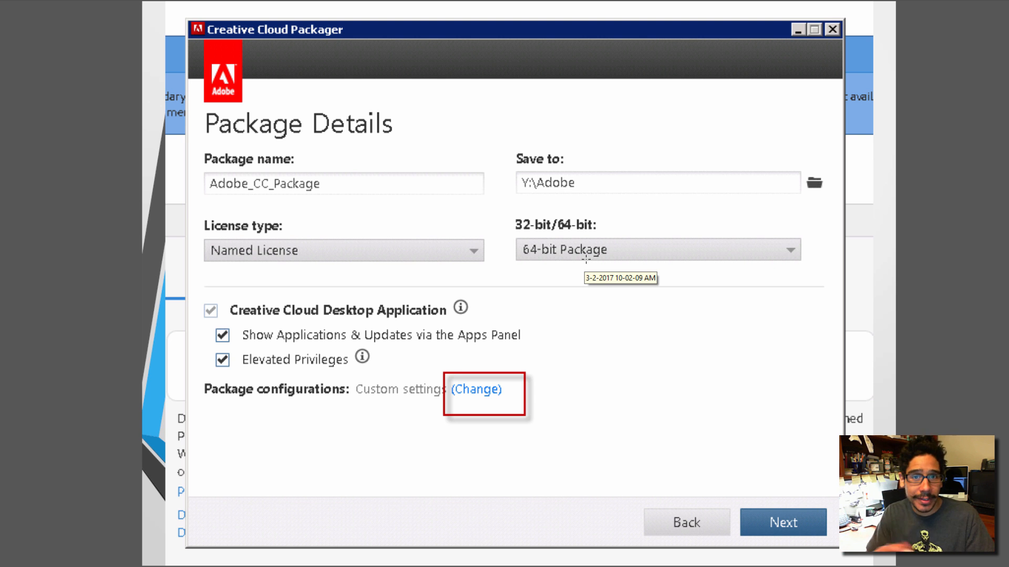
mouse_move(324, 230)
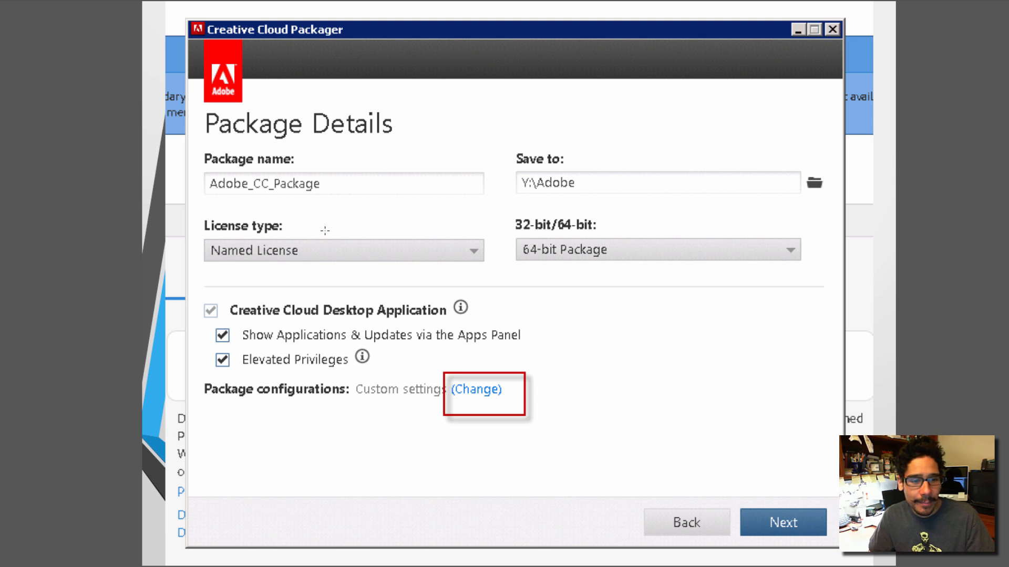
mouse_move(324, 238)
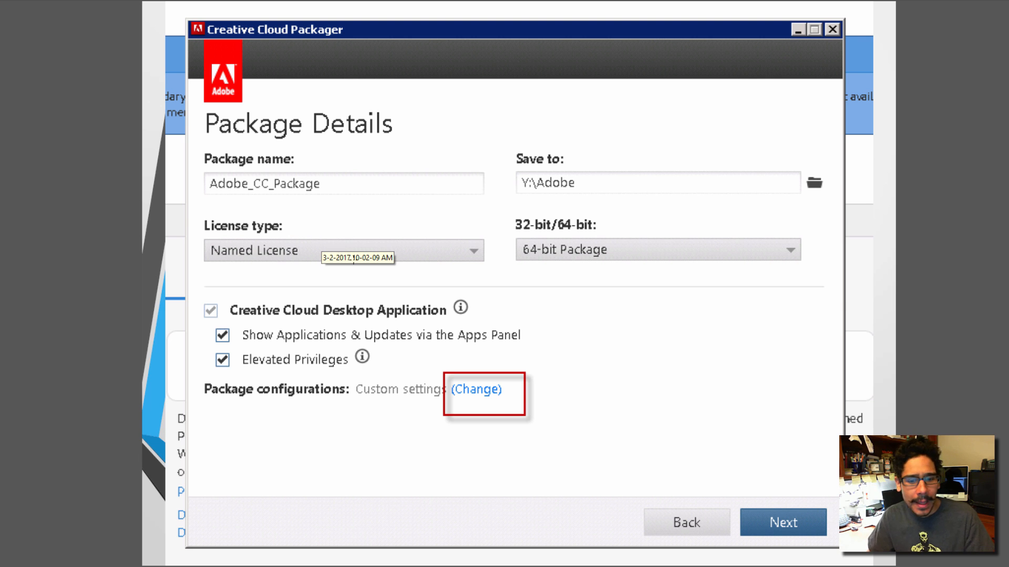
mouse_move(301, 379)
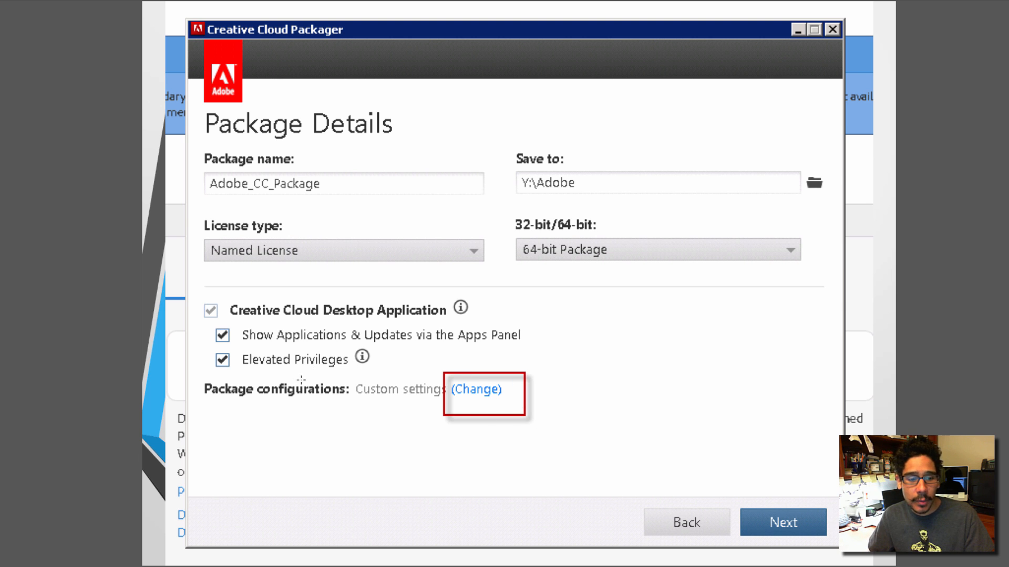
mouse_move(300, 376)
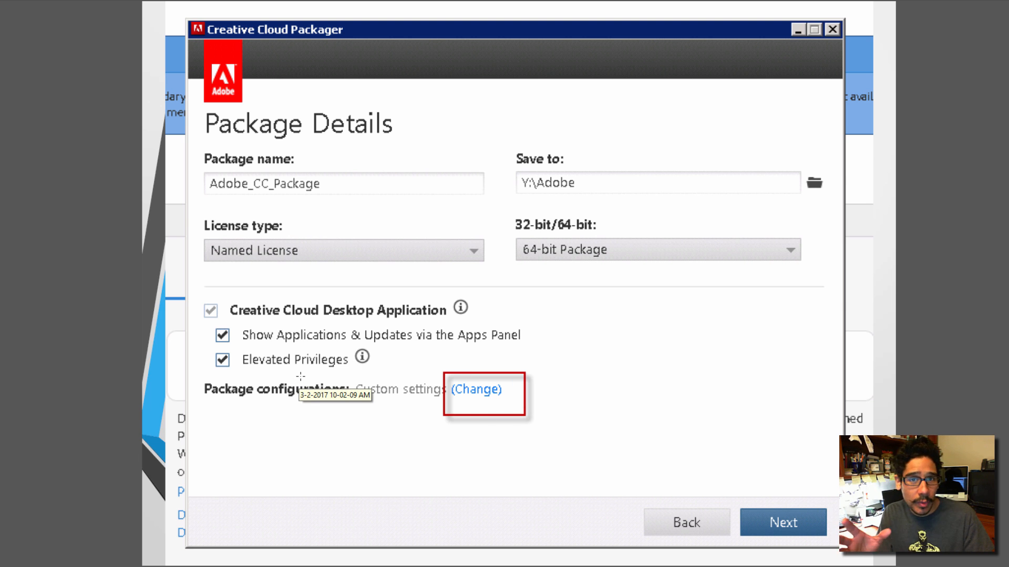
Review and keep the advanced configuration for Adobe_CC_Package, then continue to application selection.
click(475, 390)
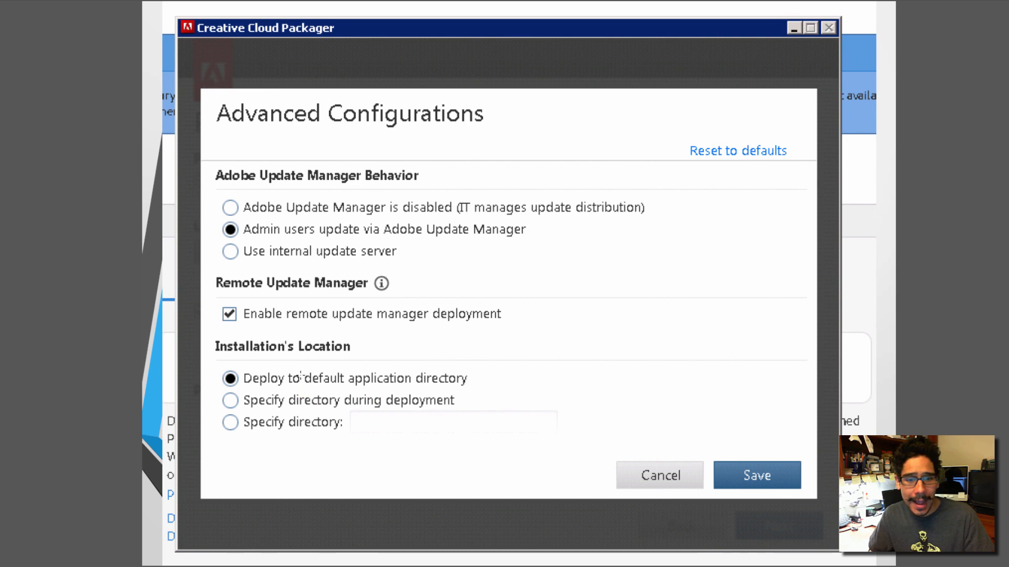
mouse_move(442, 328)
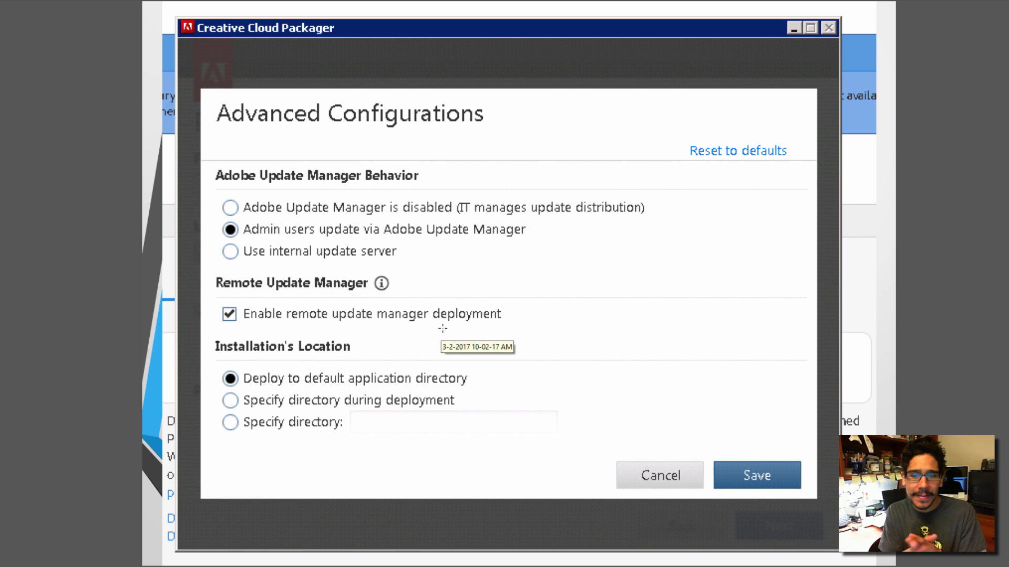
click(756, 475)
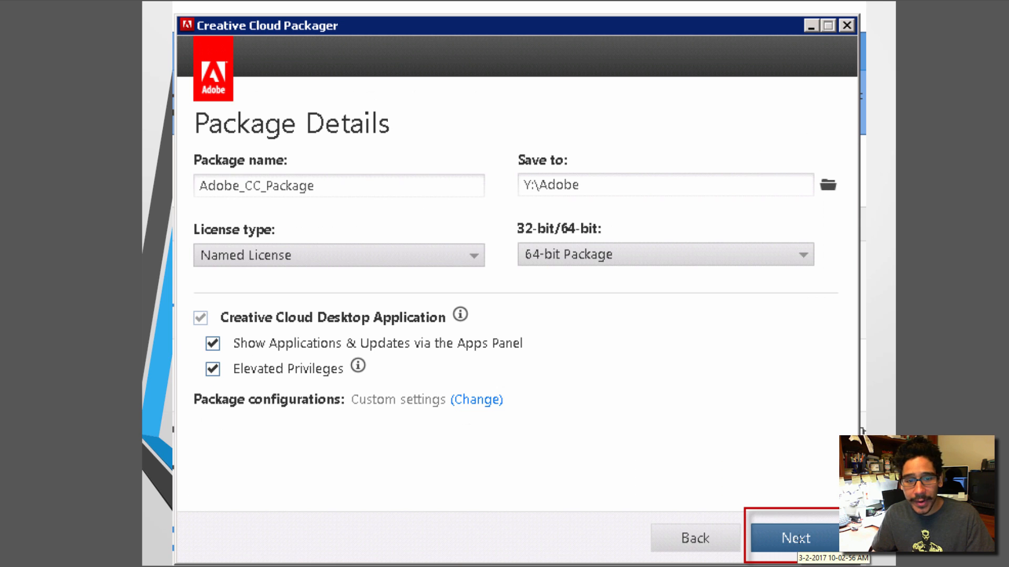
click(794, 538)
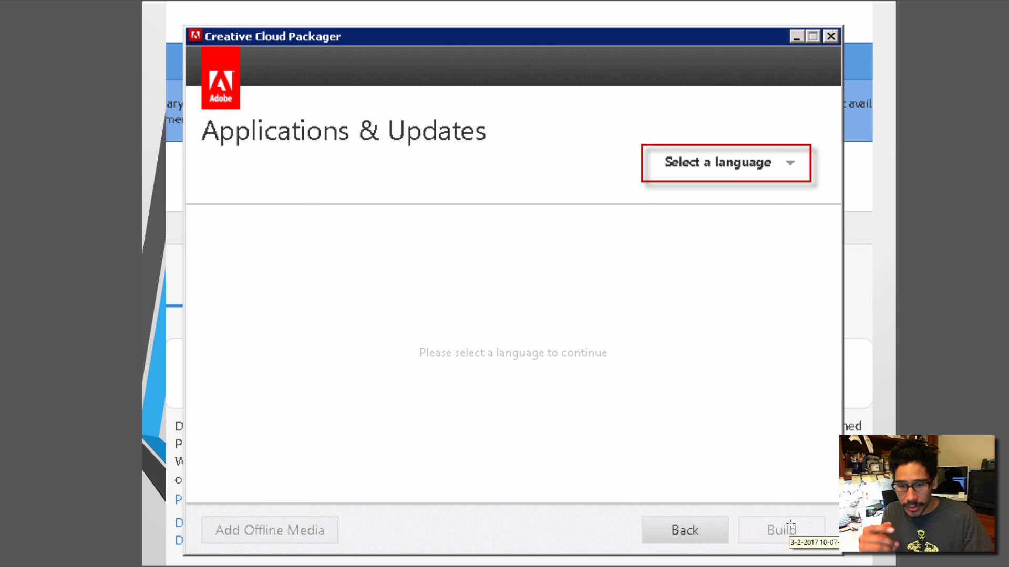
Set the language to English (North America) and build the package with Photoshop, InDesign and Acrobat DC.
click(724, 163)
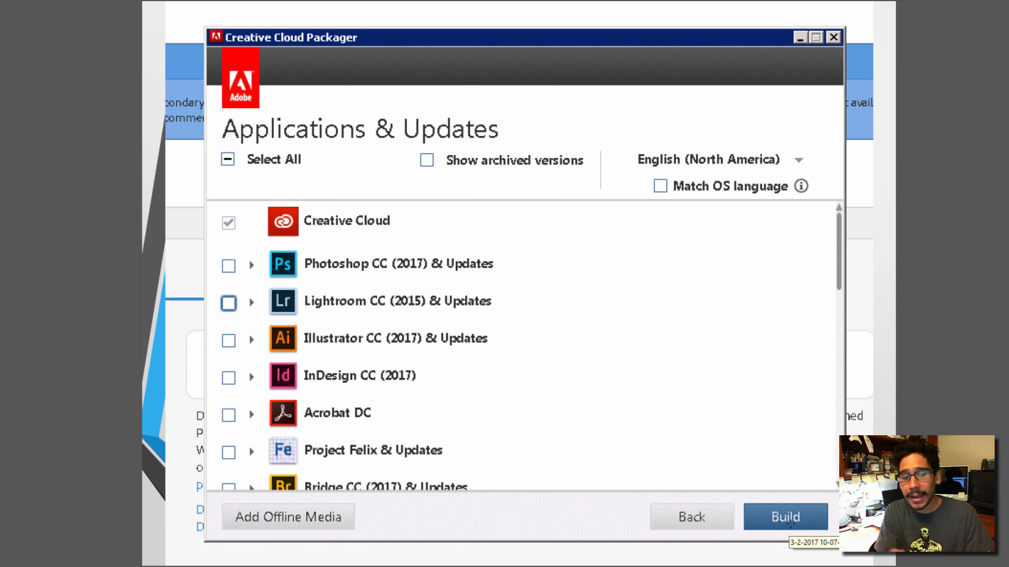
mouse_move(650, 483)
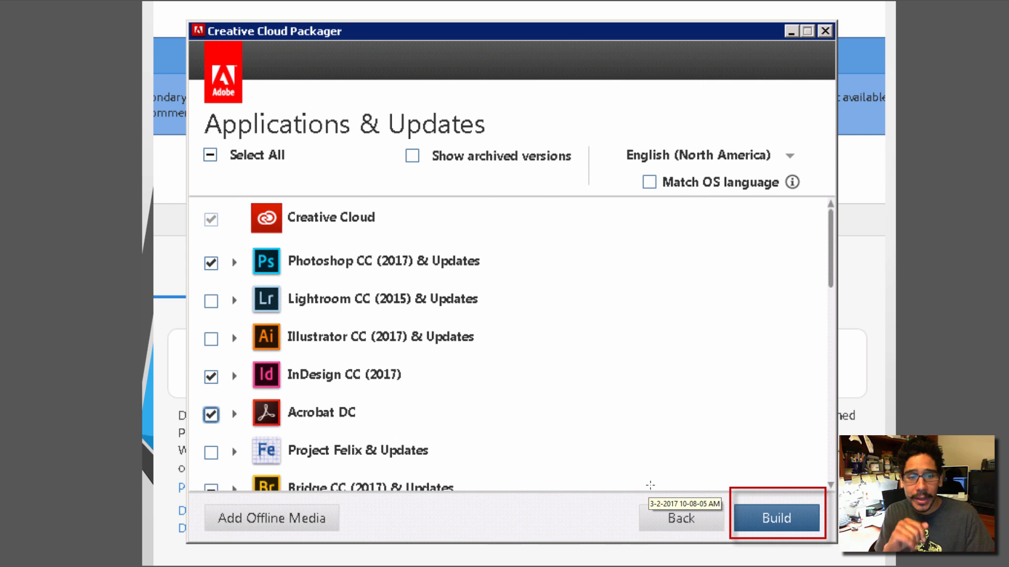
click(777, 518)
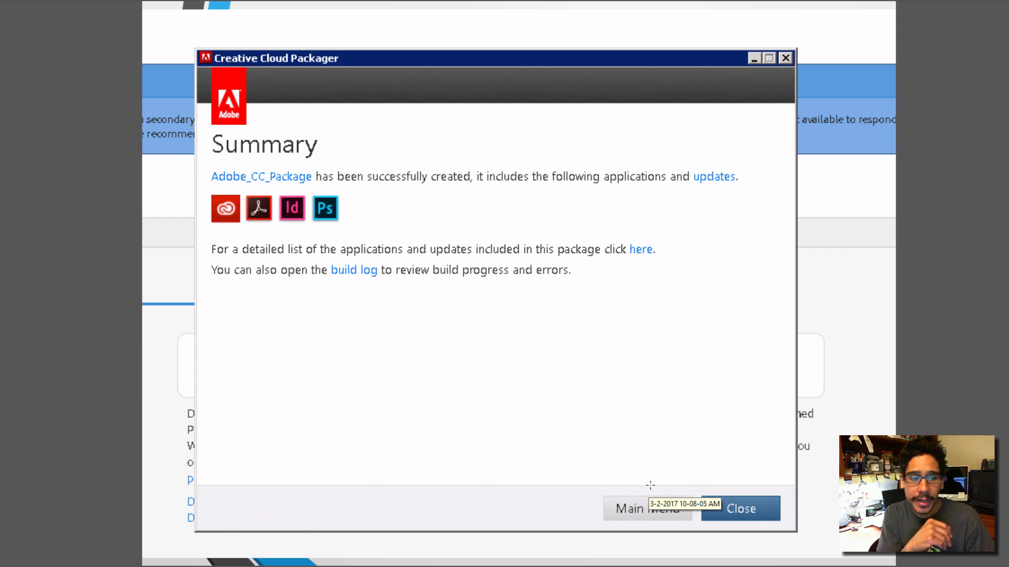
mouse_move(559, 340)
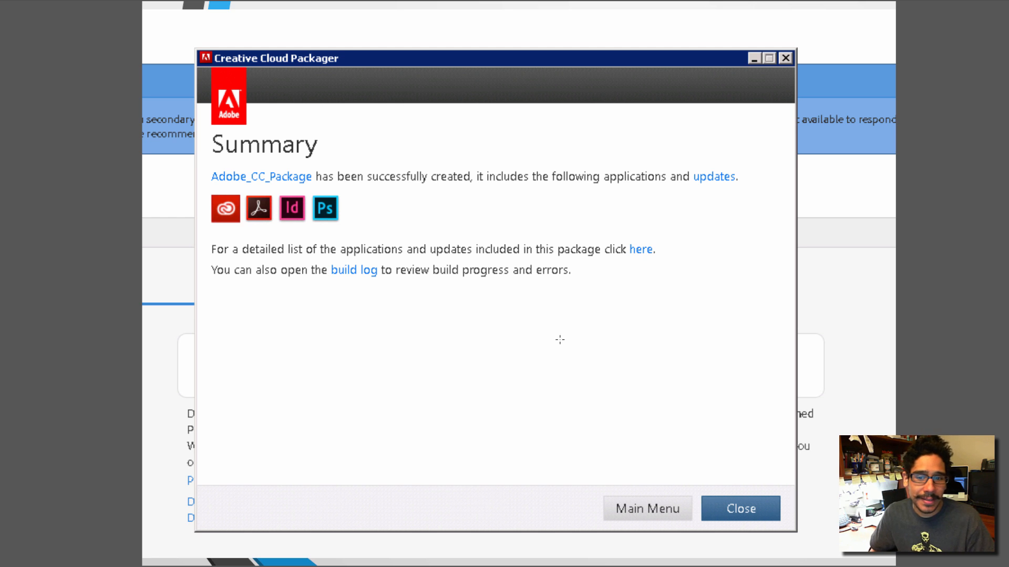
mouse_move(550, 240)
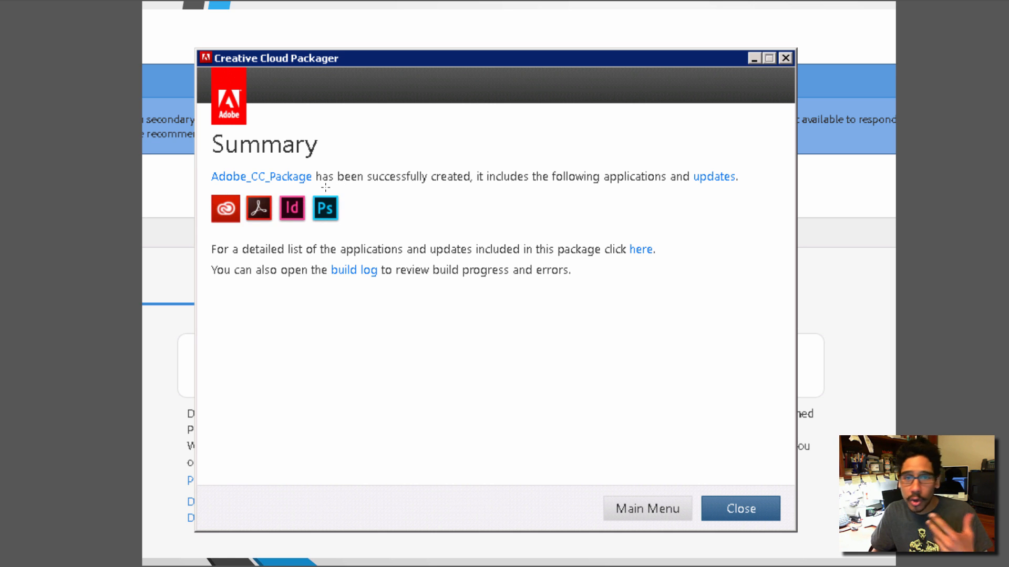
Close the build summary, leaving File Explorer at the DeploymentShare folder on C:.
click(260, 177)
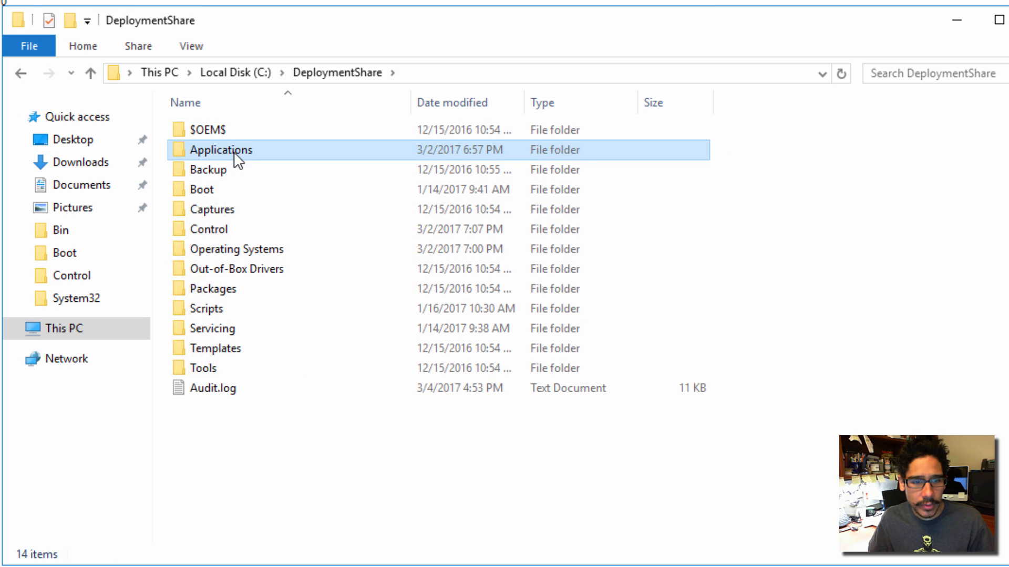
Browse into Applications\Adobe Creative Cloud v1.0 and select the package MSI.
double_click(220, 150)
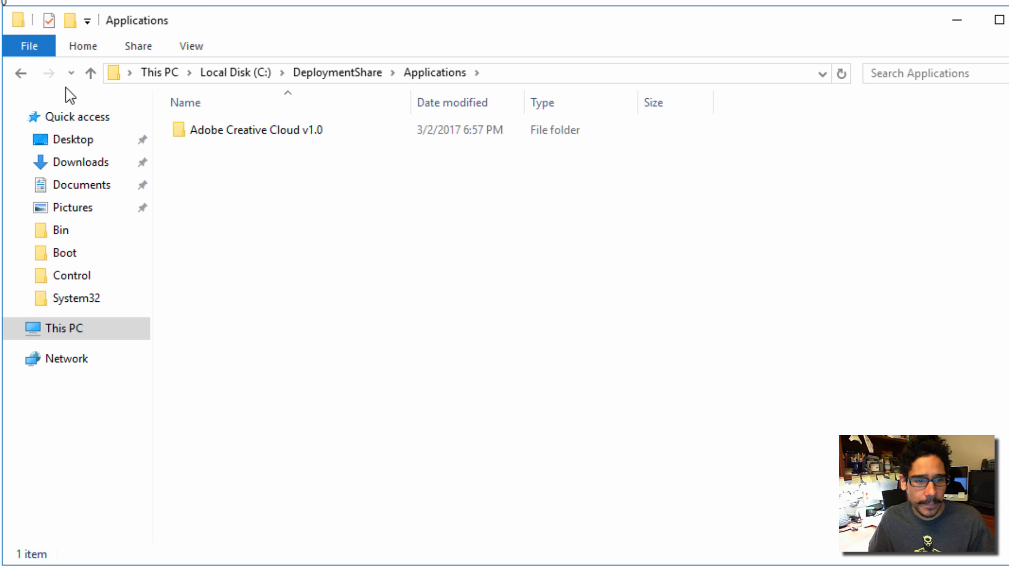
double_click(255, 129)
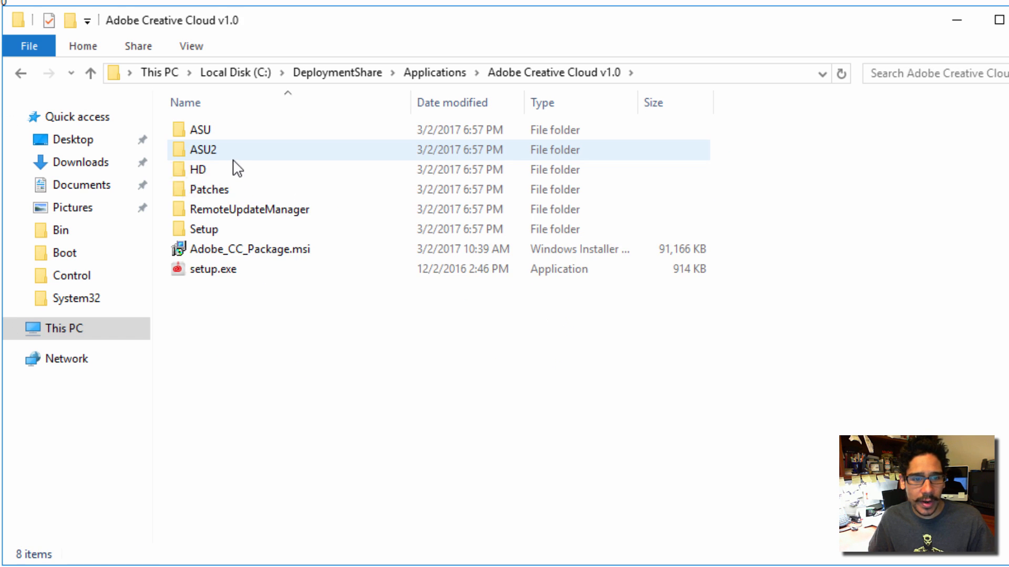
click(250, 249)
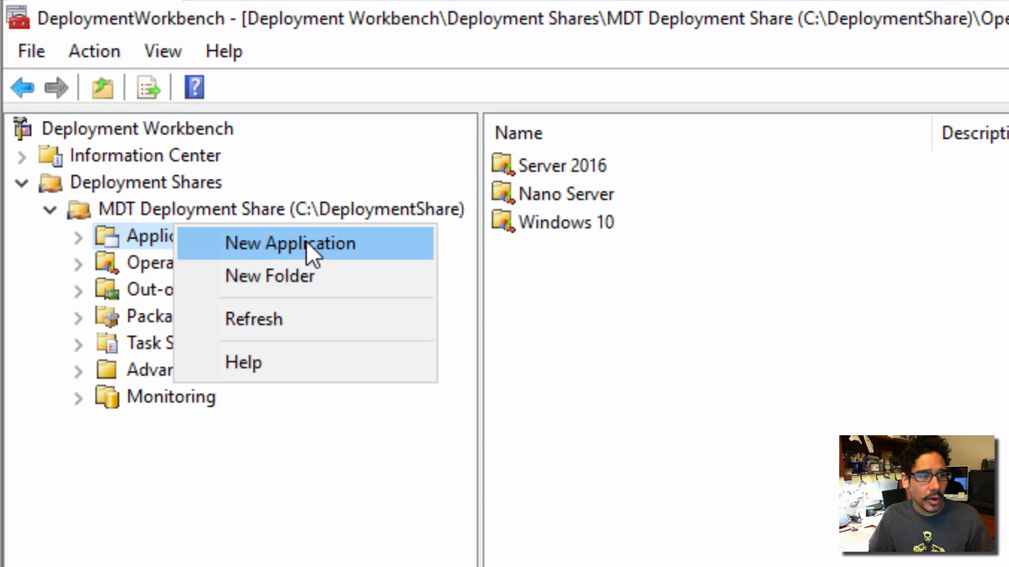
Step into the New Application Wizard's details page, then cancel and confirm abandoning it.
click(290, 243)
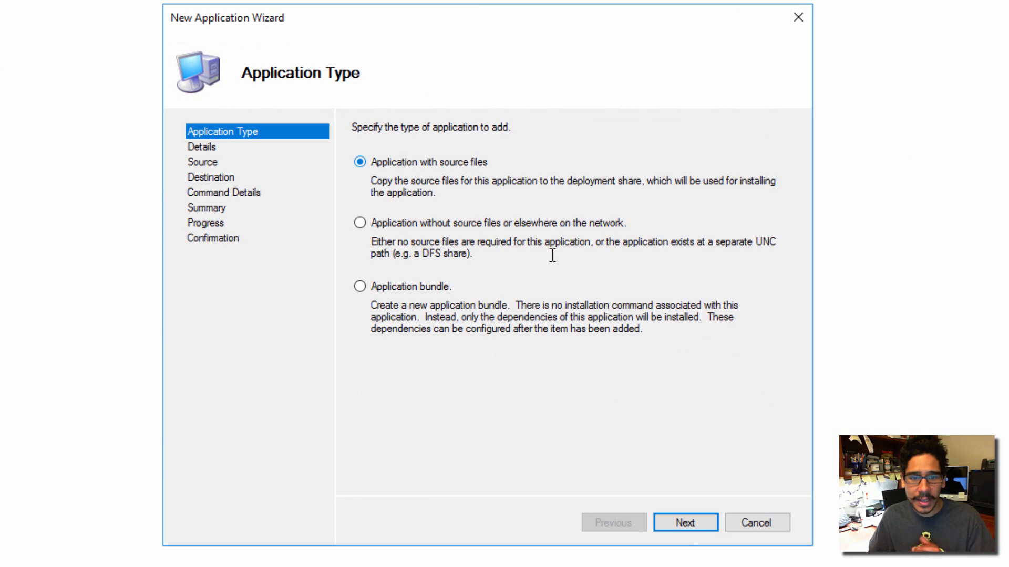
click(685, 522)
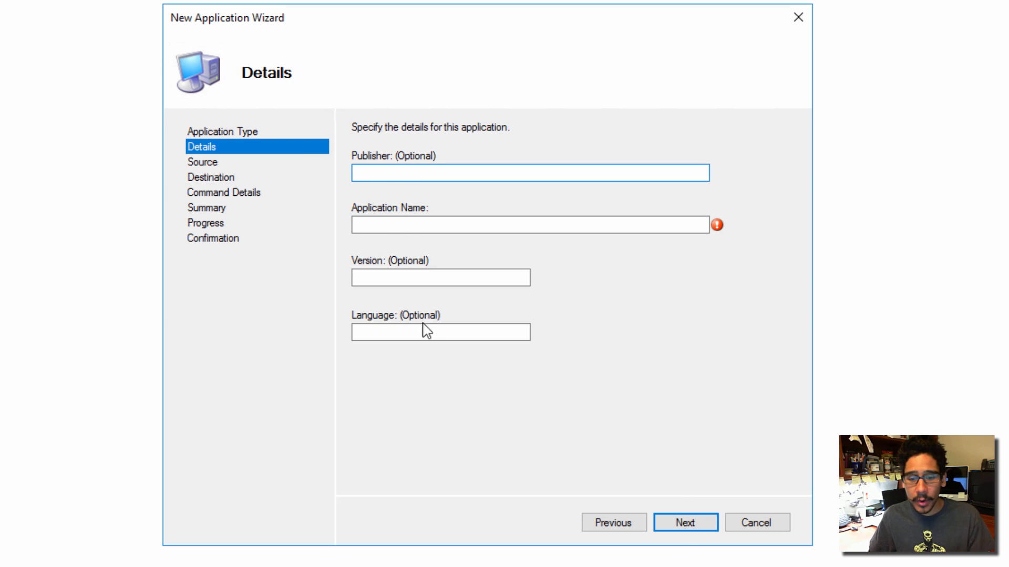
click(530, 173)
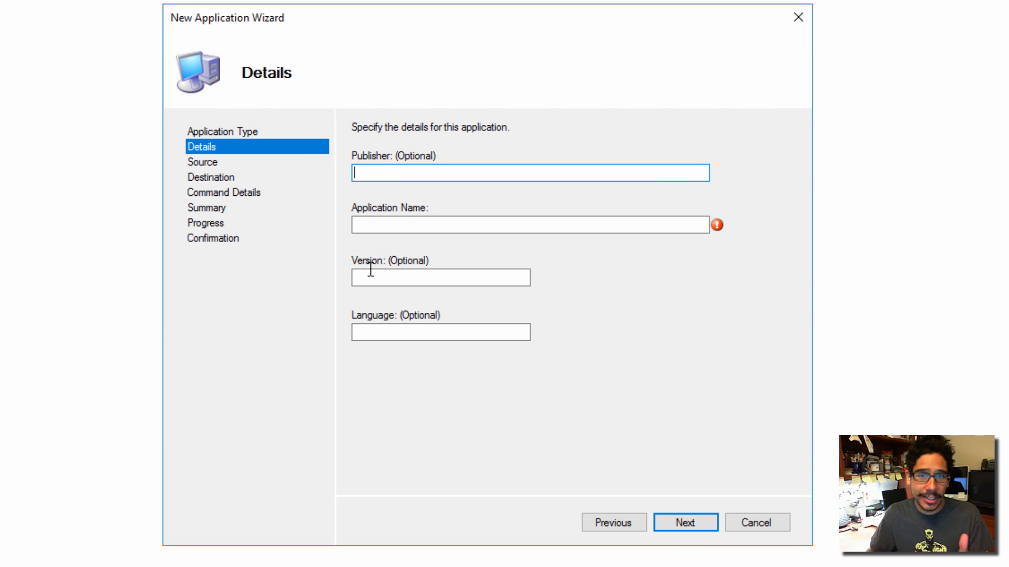
click(756, 522)
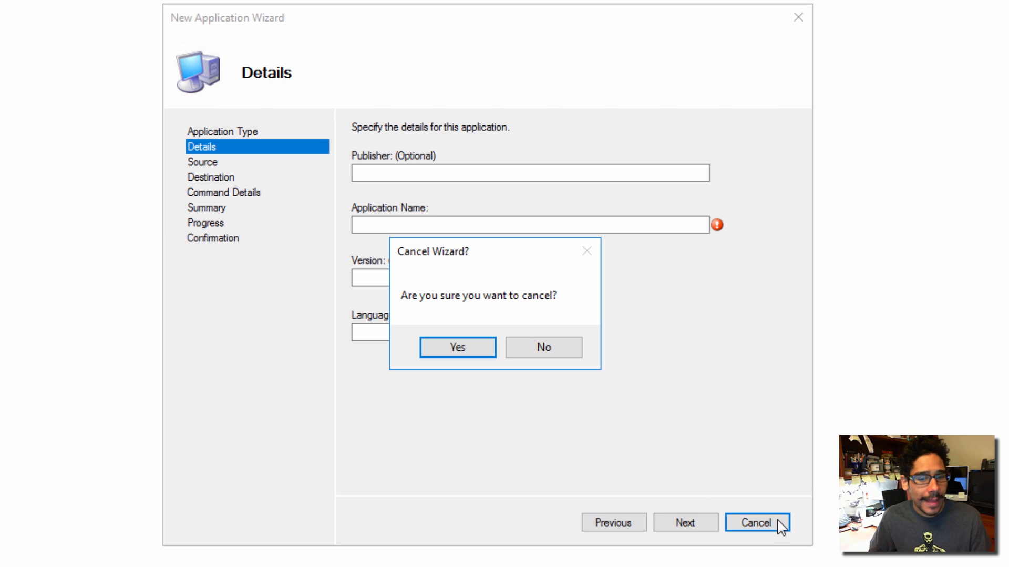
click(456, 347)
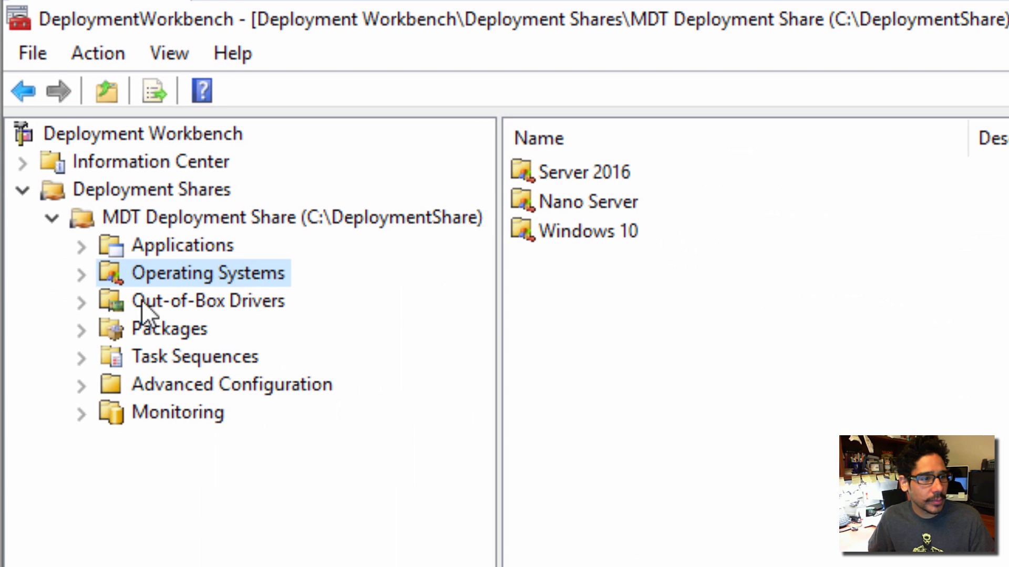
Expand Applications and show Adobe Creative Cloud v1.0 in the Adobe CC folder.
click(82, 245)
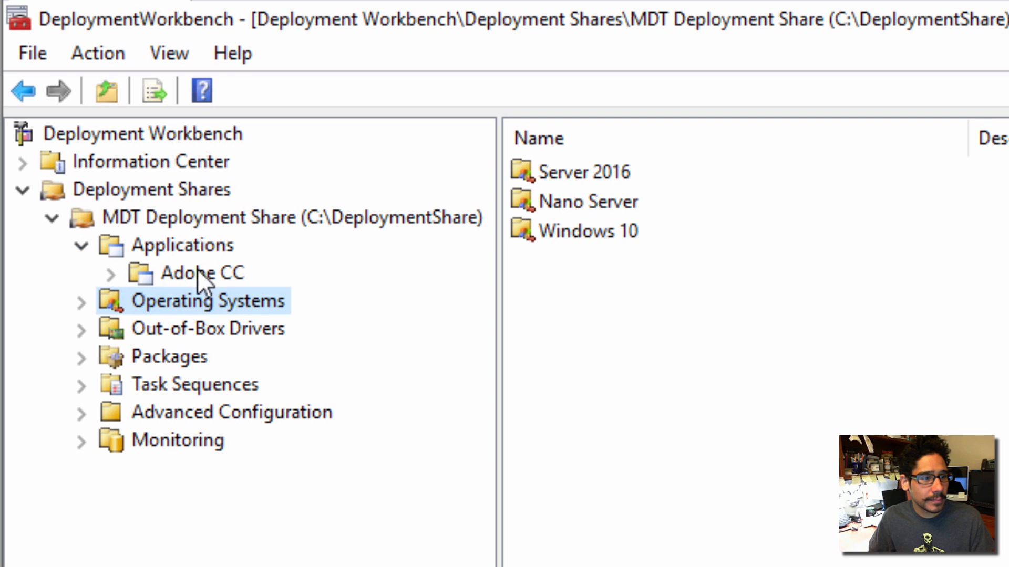
click(201, 272)
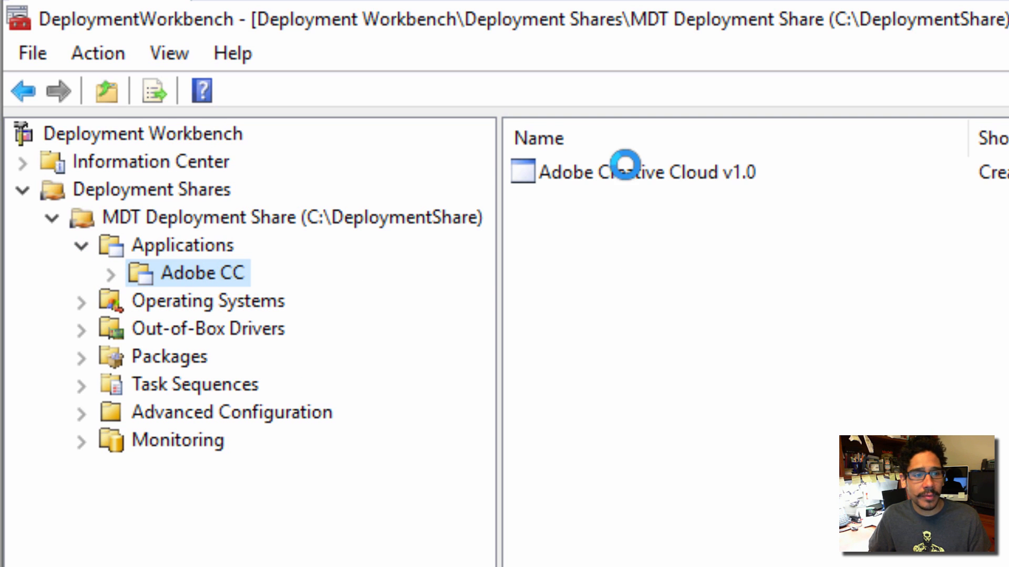
View Adobe Creative Cloud v1.0's Details showing quiet install command msiexec.exe /i Adobe_CC_Package.msi /qb.
double_click(638, 171)
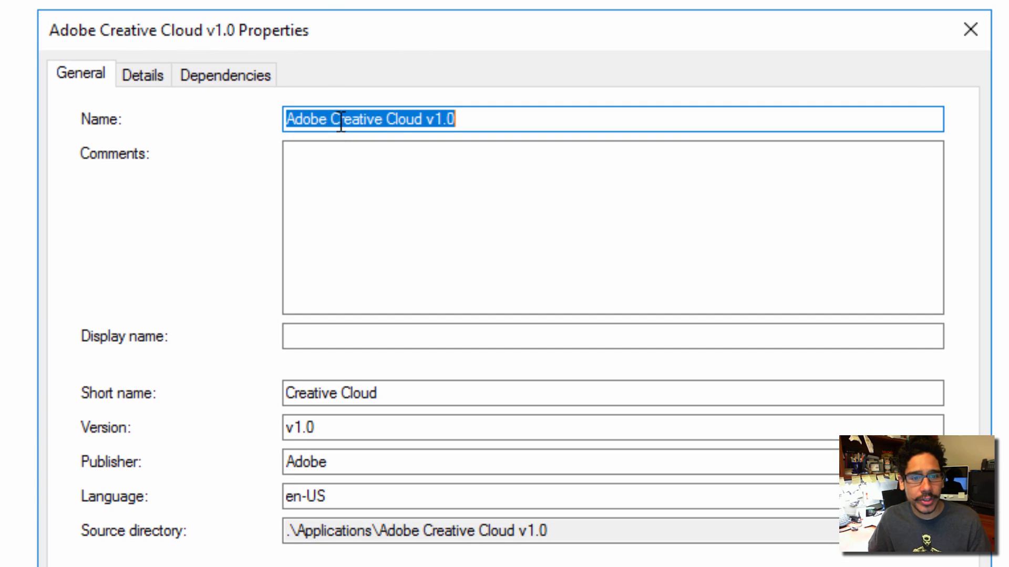
click(143, 75)
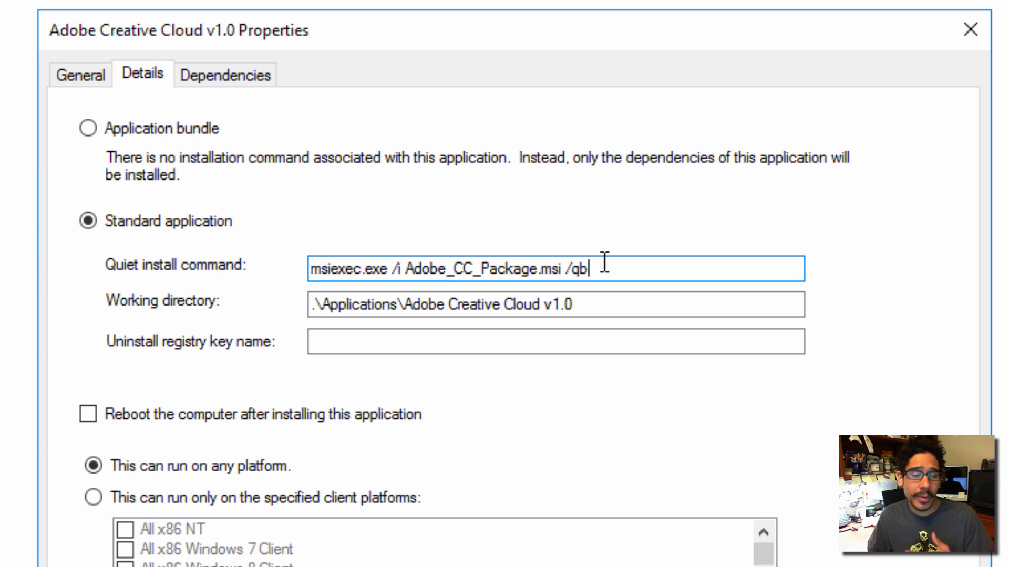
mouse_move(629, 316)
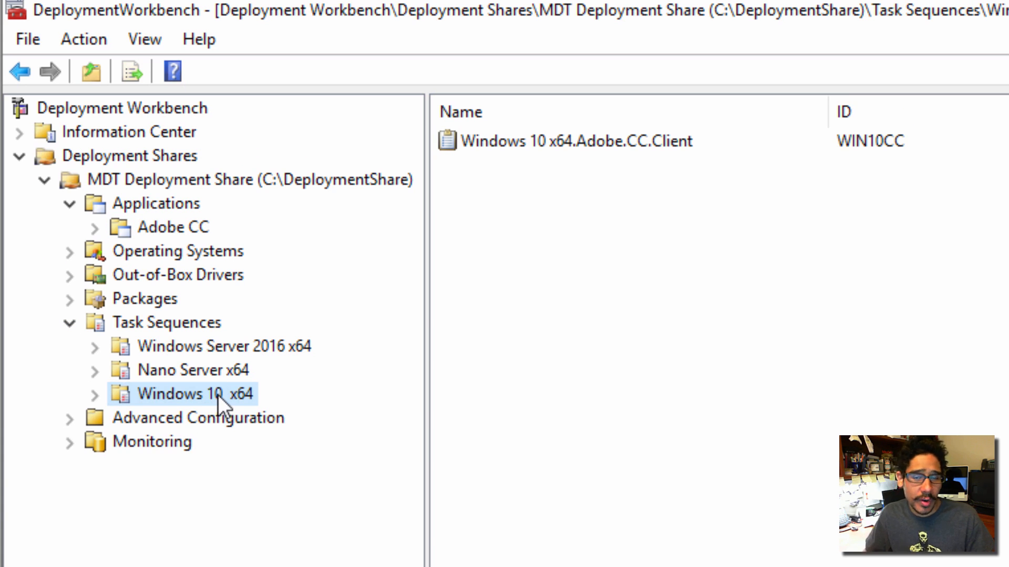
mouse_move(199, 205)
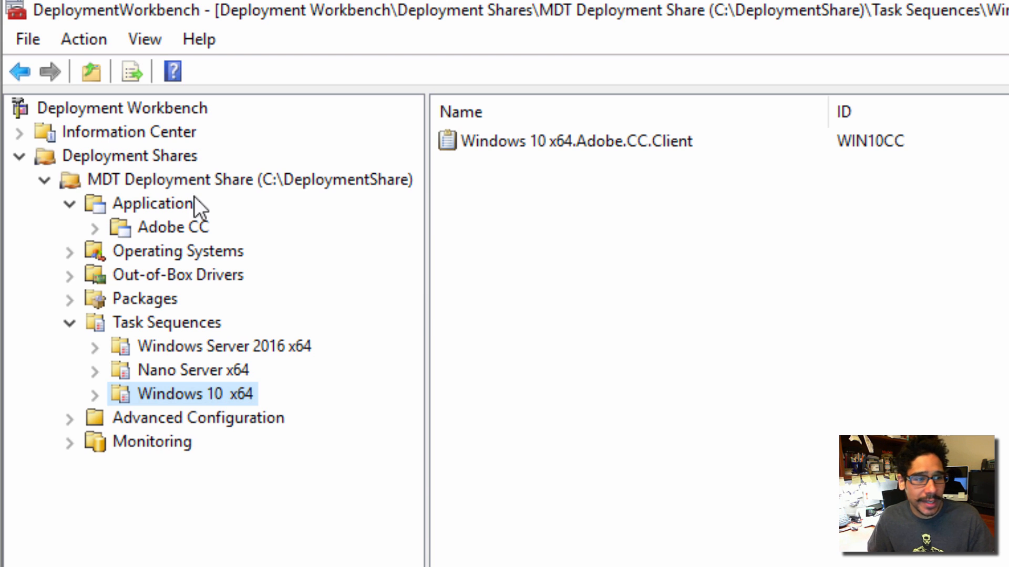
Show the Adobe CC applications, then the Windows 10 x64.Adobe.CC.Client task sequence (ID WIN10CC).
click(174, 227)
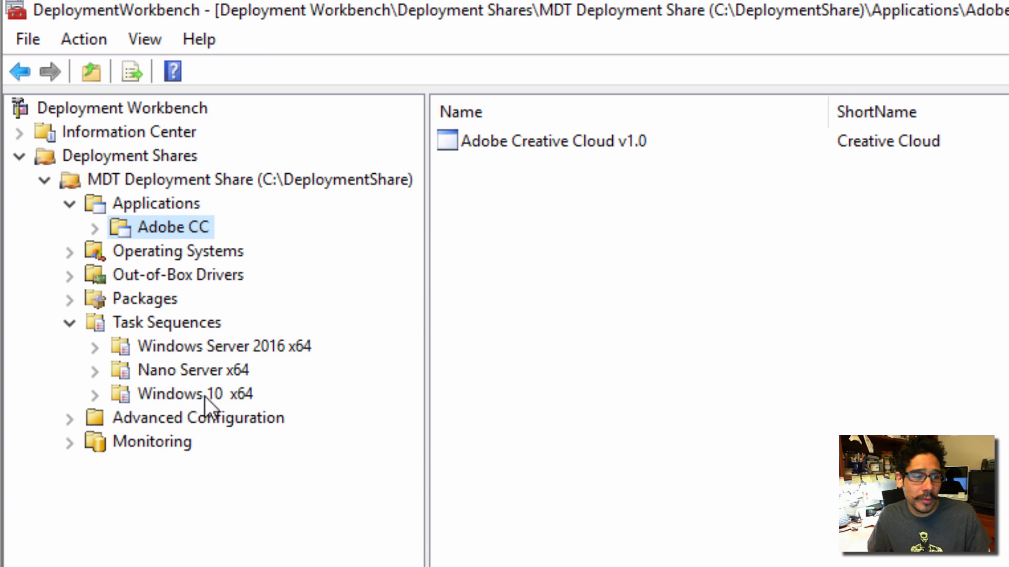
click(193, 394)
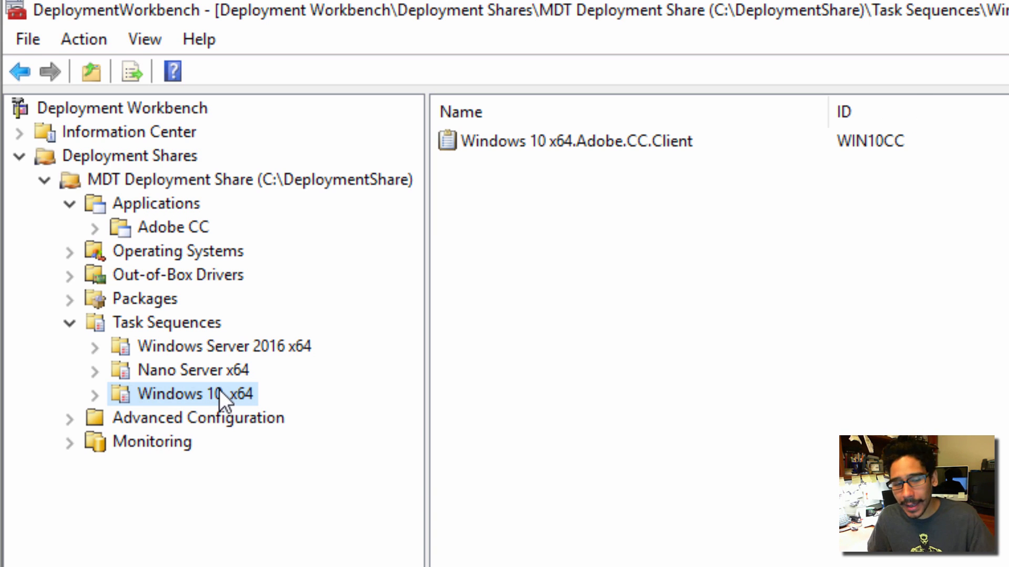
mouse_move(221, 372)
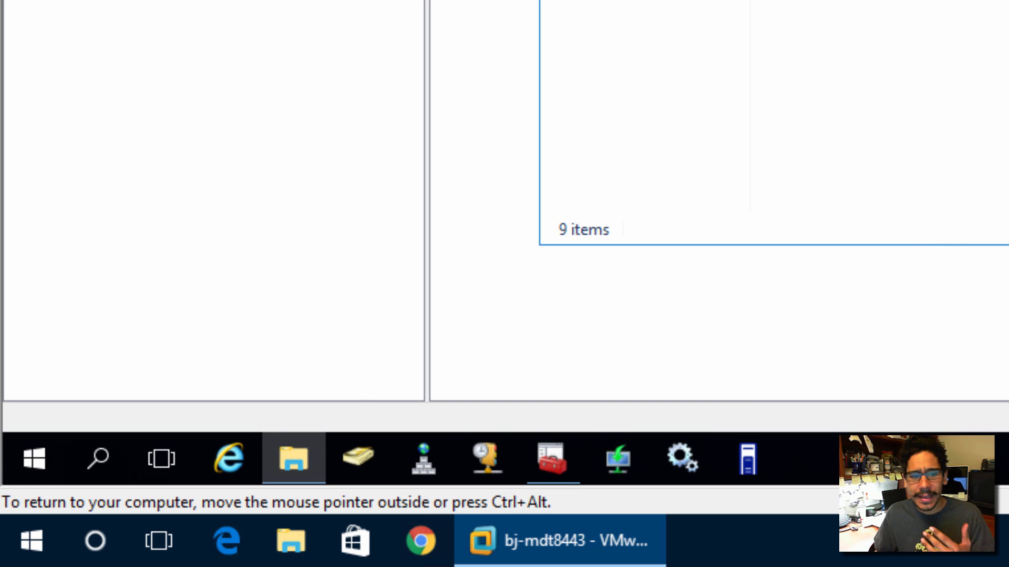
Return to the host desktop and bring up a File Explorer window there.
click(550, 458)
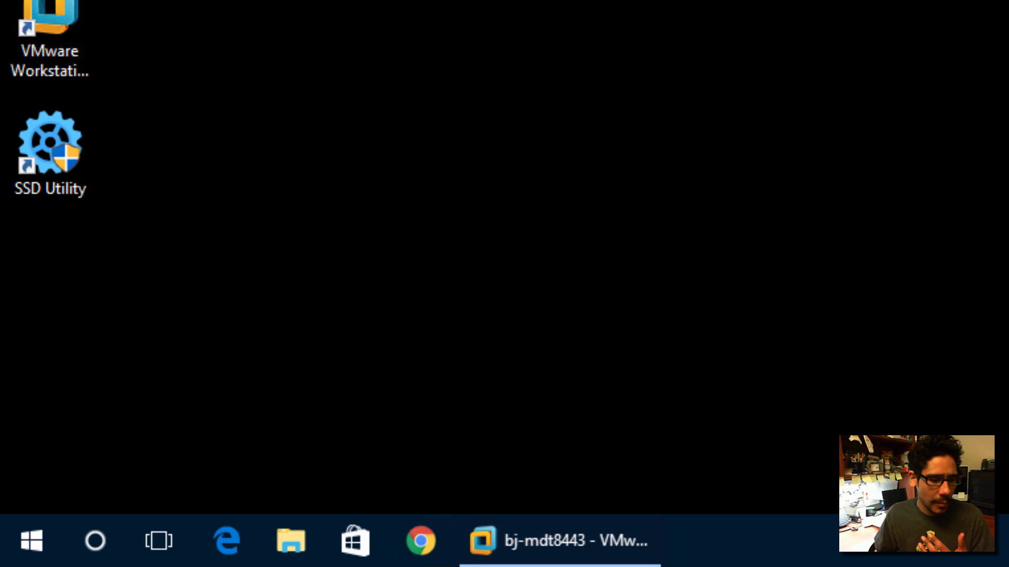
click(290, 541)
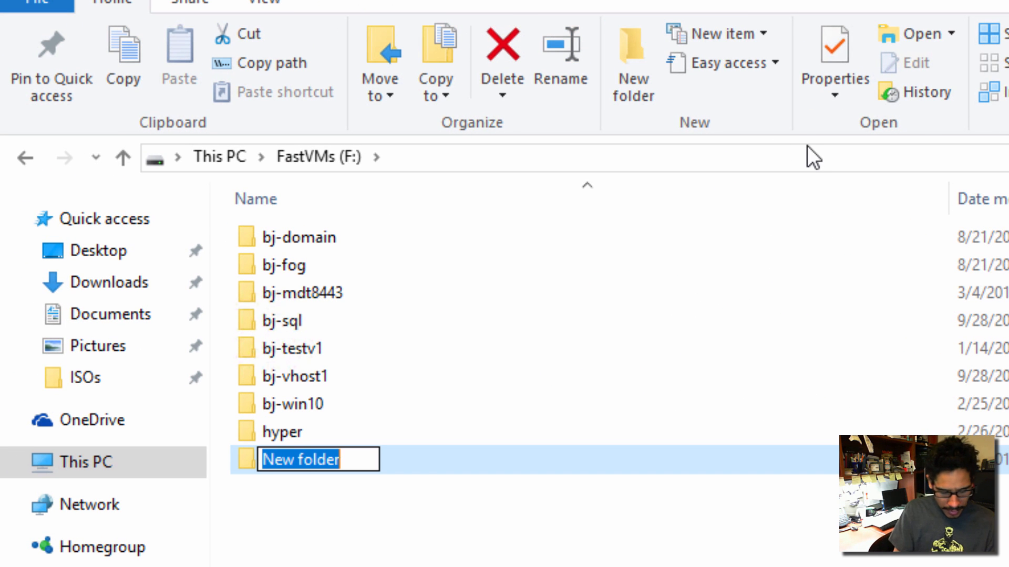
Name the new folder bj-adobeCC on FastVMs (F:) so its path reads F:\bj-adobeCC.
text(bj-ad)
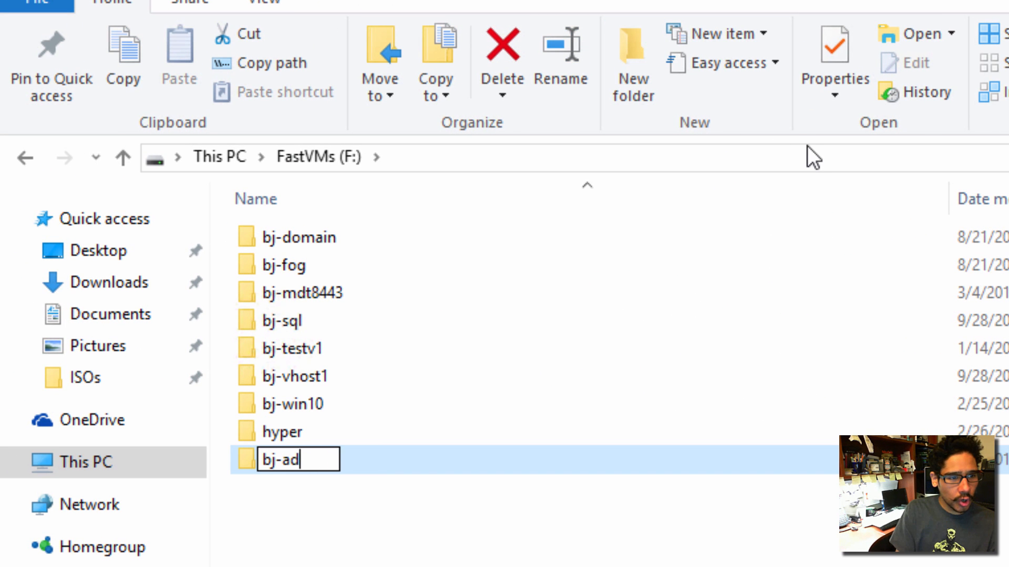
text(obe)
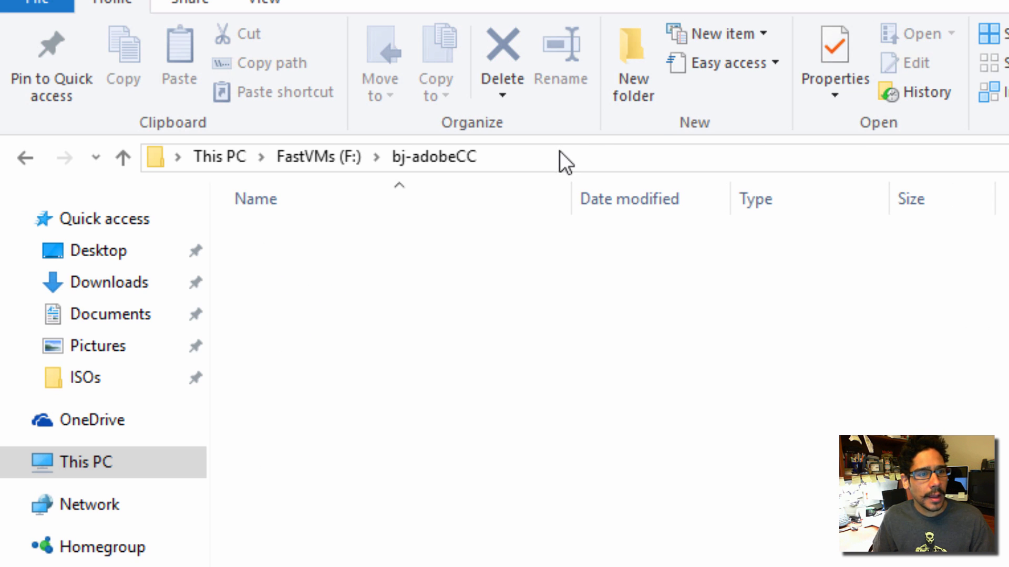
text(ccc)
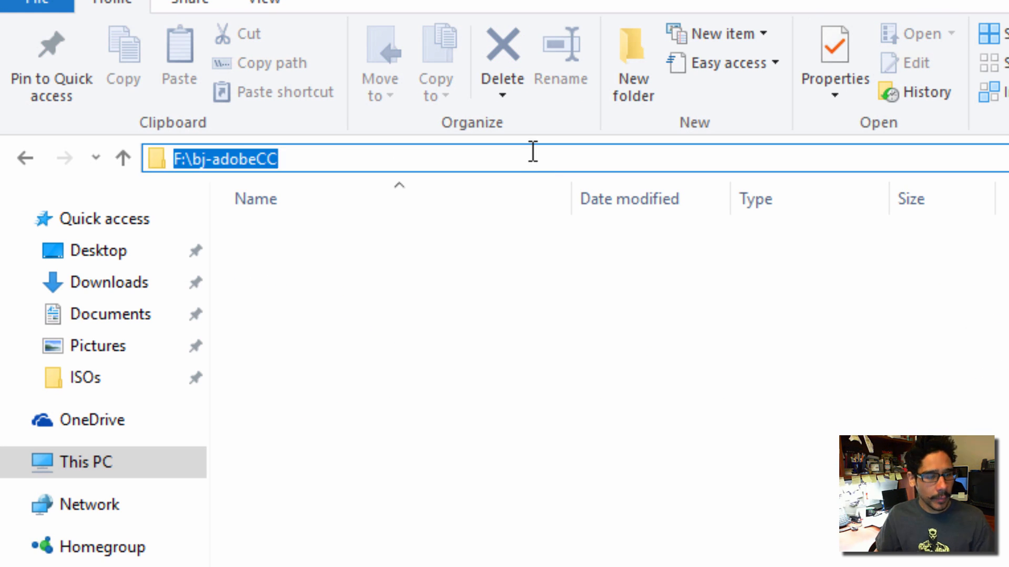
mouse_move(512, 195)
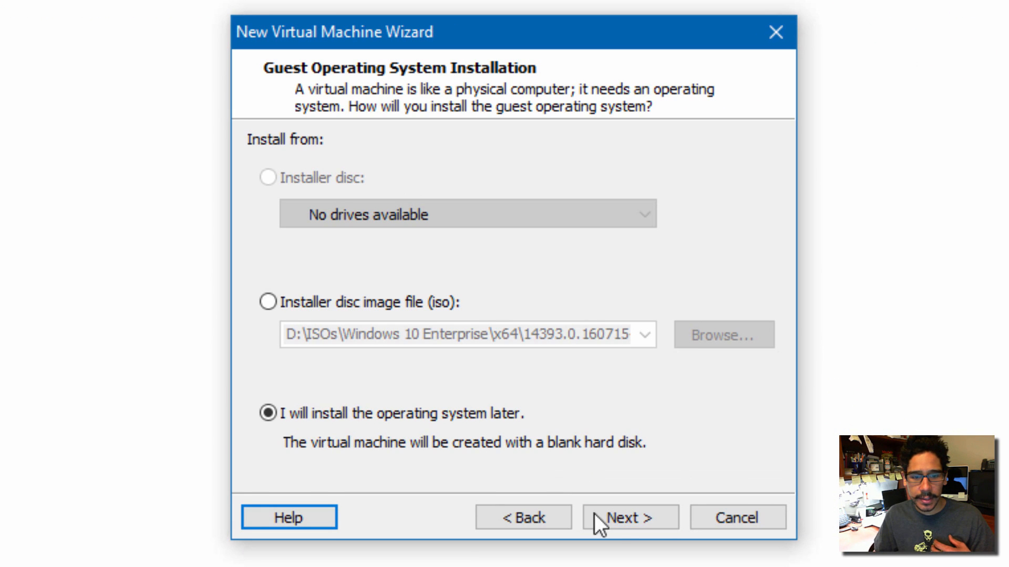
Accept Windows 10 x64 installed later, with location F:\bj-adobeCC and VM name bj-adobeCC.
click(629, 516)
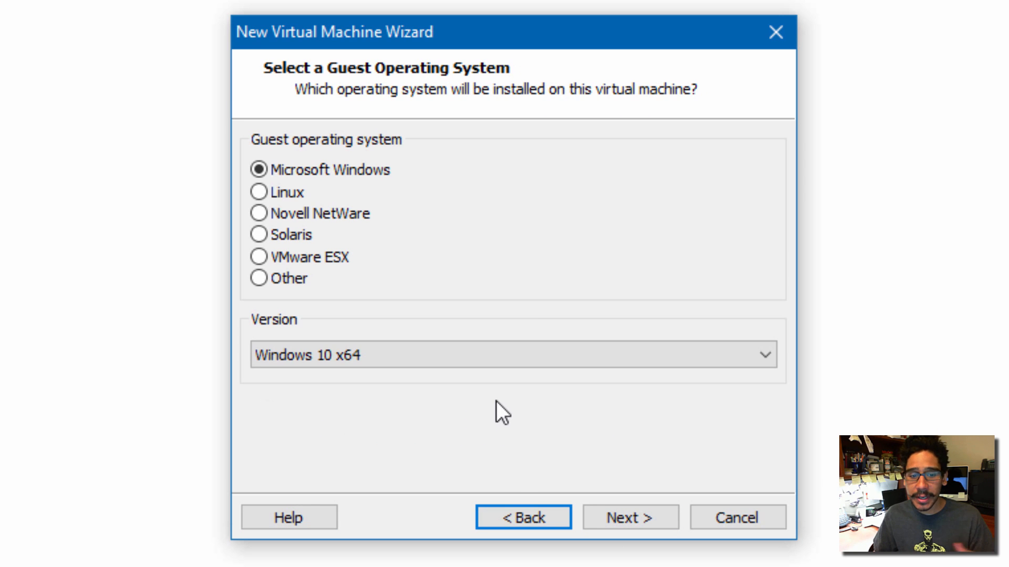
click(629, 516)
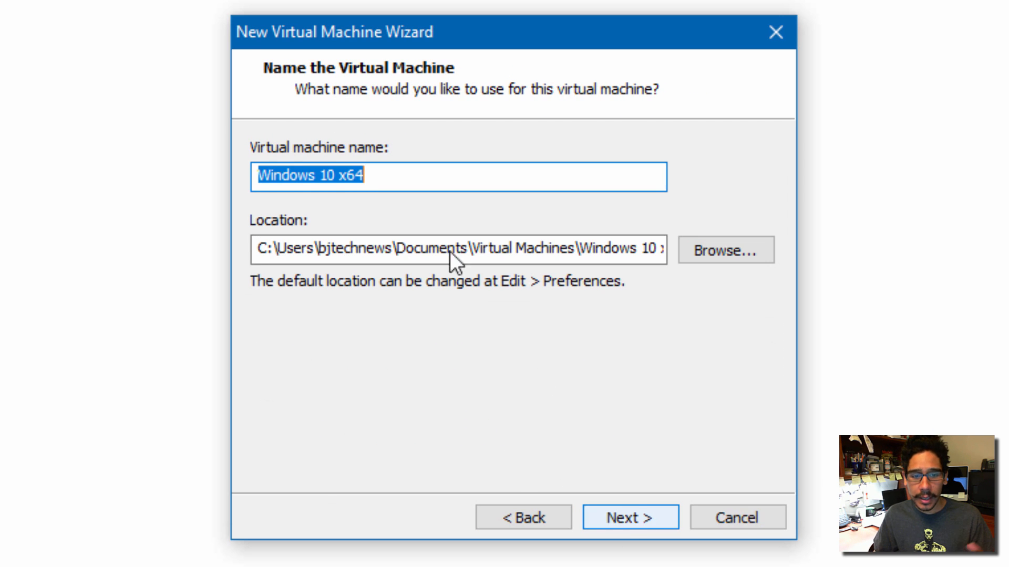
click(457, 249)
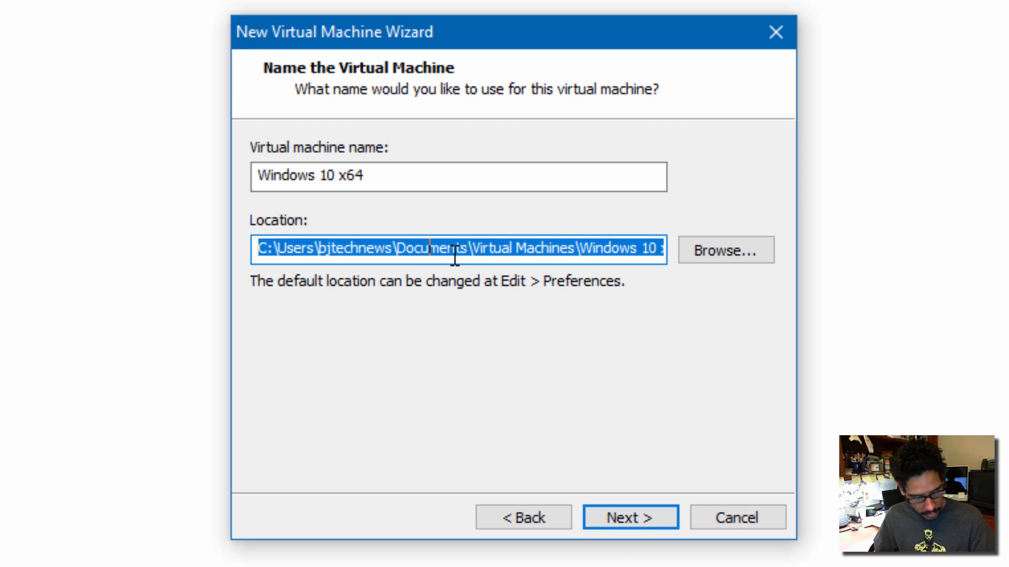
text(F:\bj-adobeCC)
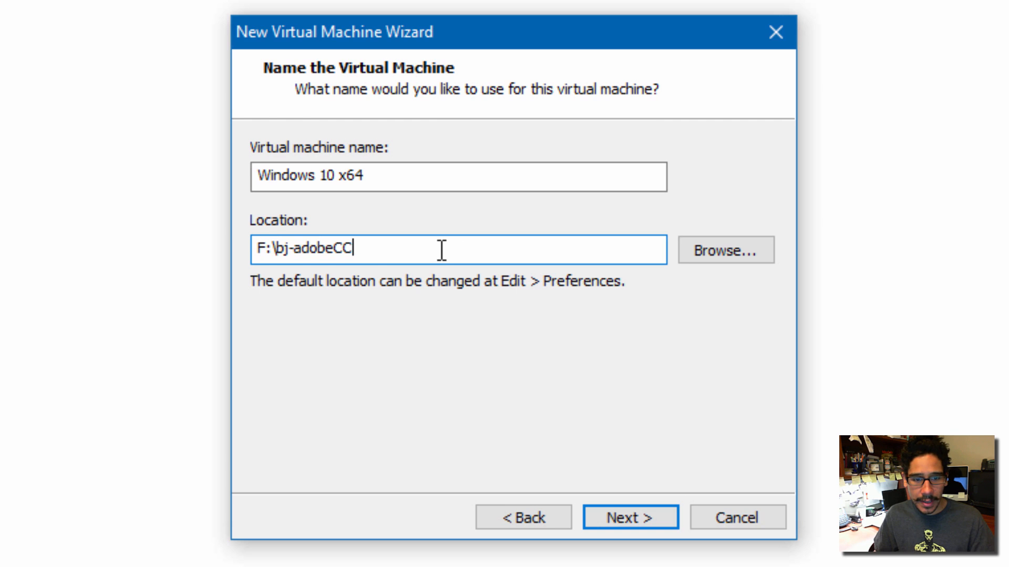
double_click(315, 249)
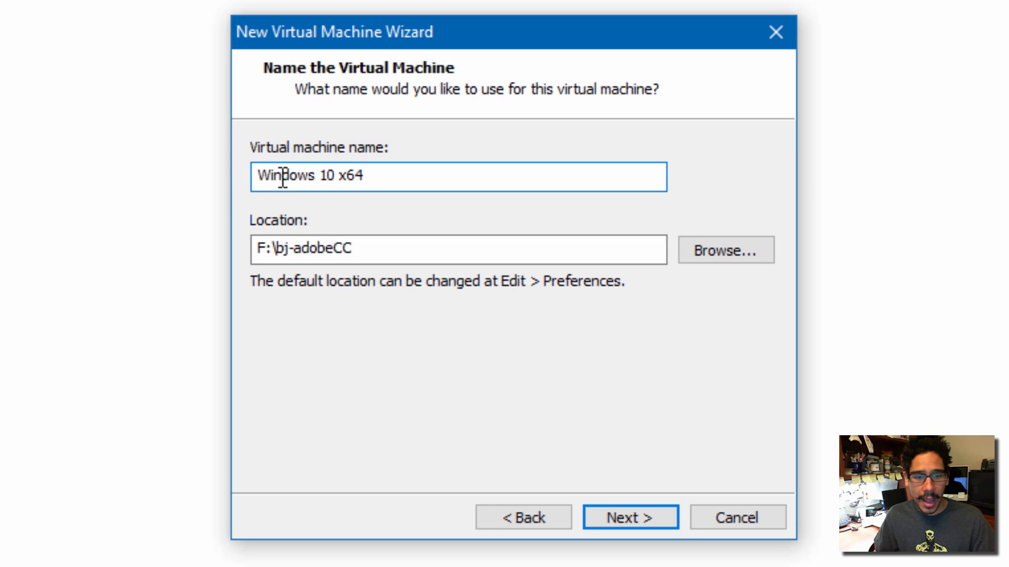
text(bj-adobeCC)
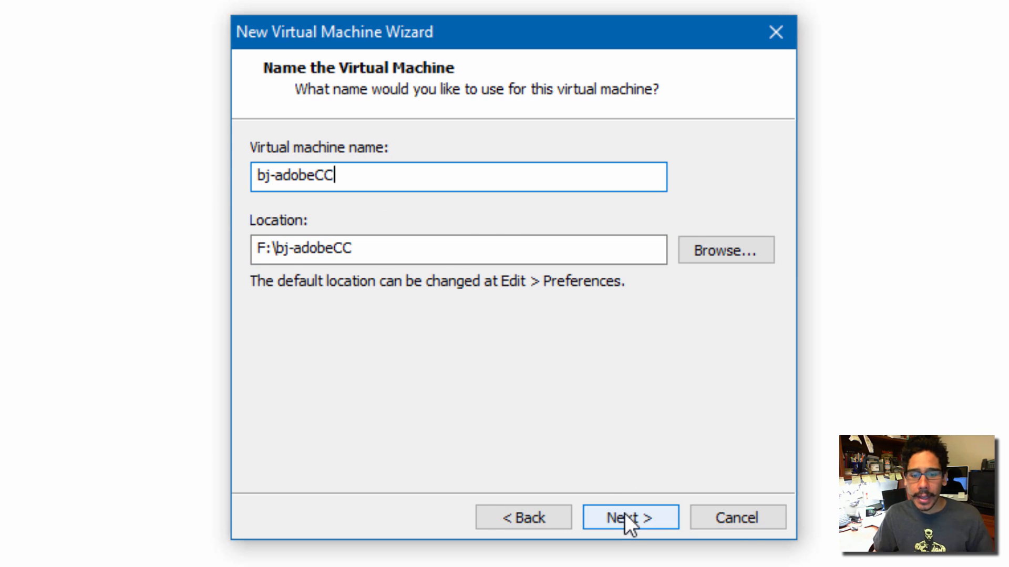
Finish the wizard with a 60 GB split disk, creating the bj-adobeCC virtual machine.
click(630, 517)
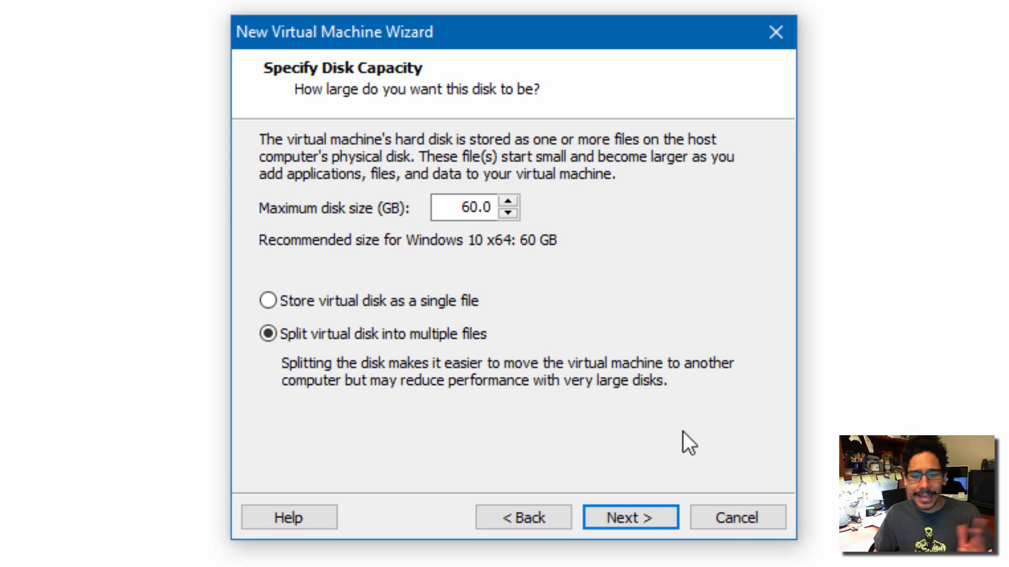
click(630, 516)
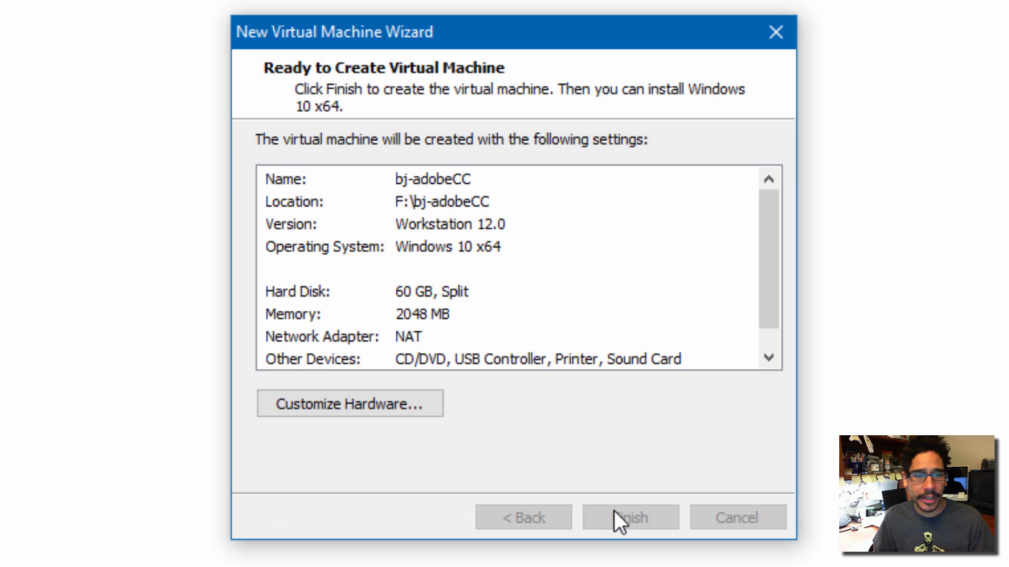
click(629, 517)
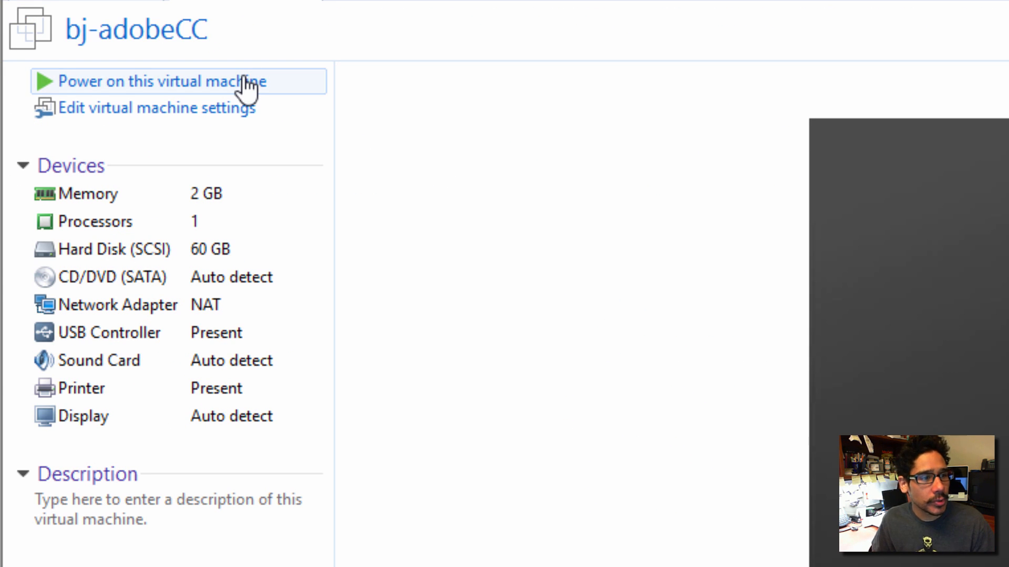
Power on bj-adobeCC and PXE-boot it from the network with F12 into Windows Boot Manager.
click(160, 81)
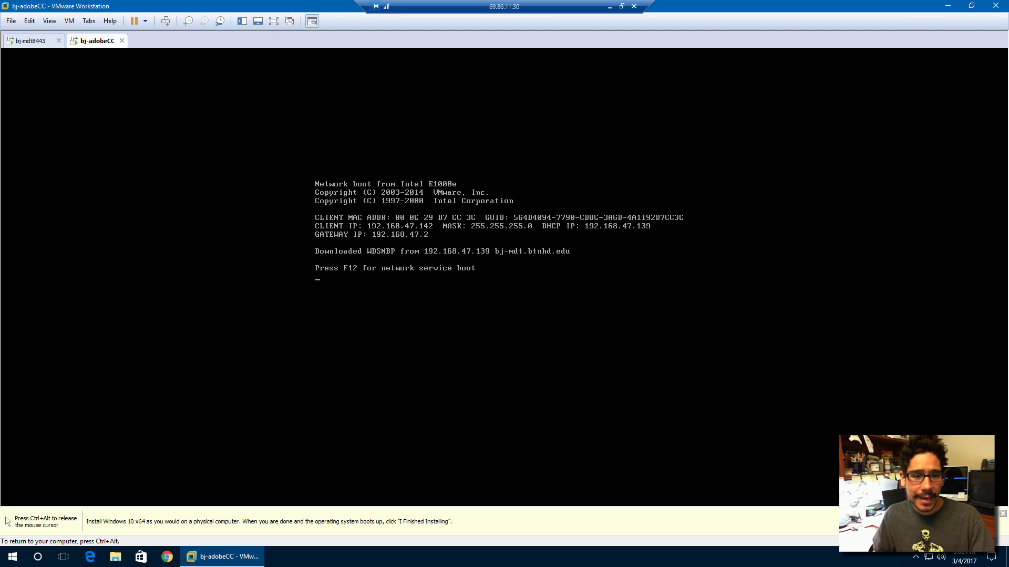
key(F12)
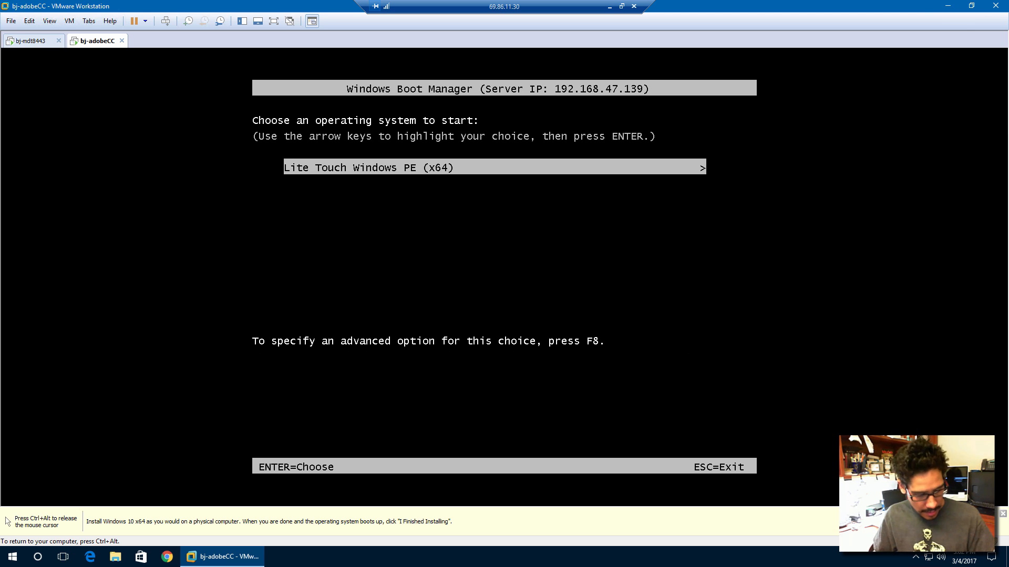
mouse_move(662, 301)
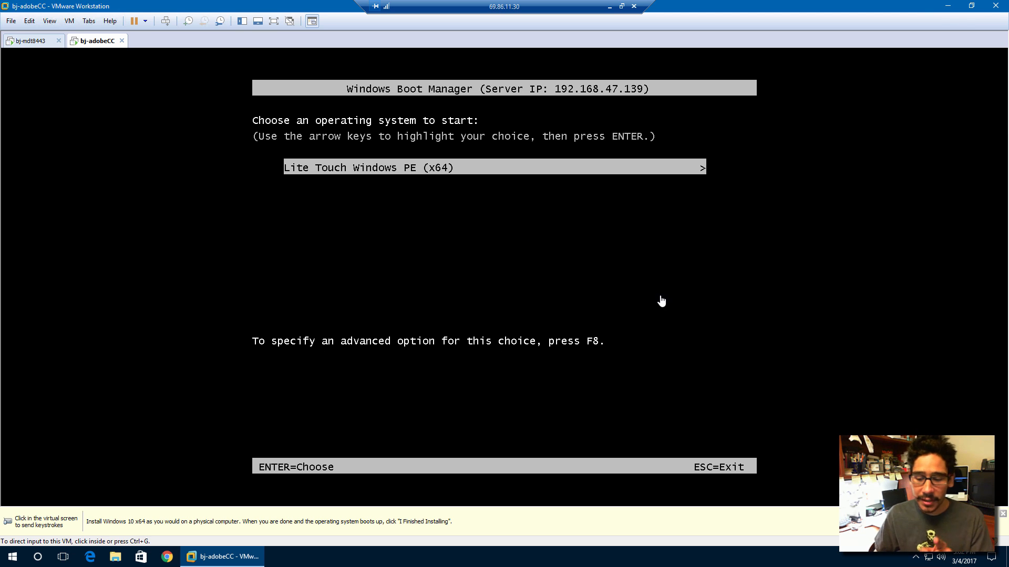
mouse_move(1003, 514)
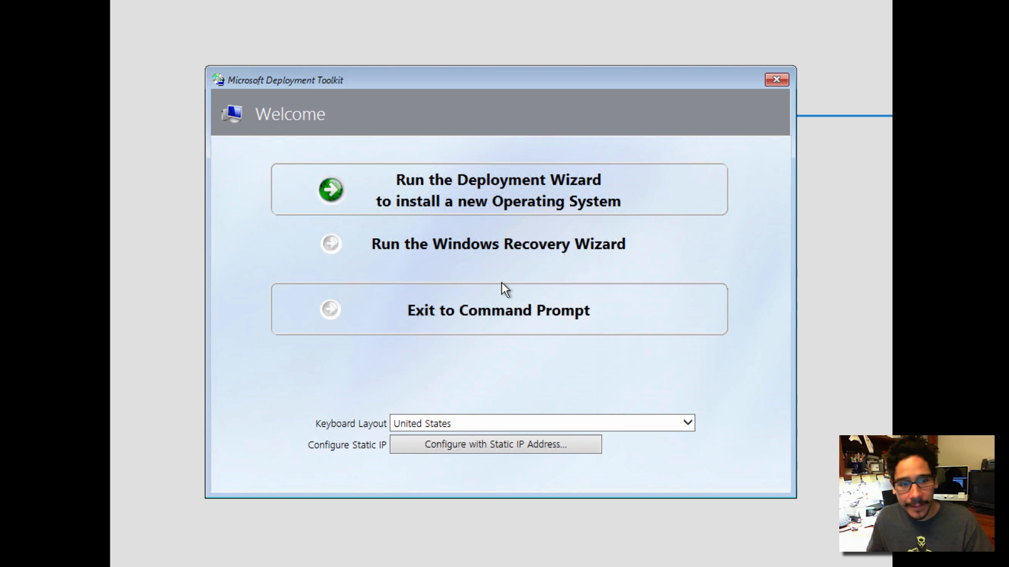
mouse_move(251, 46)
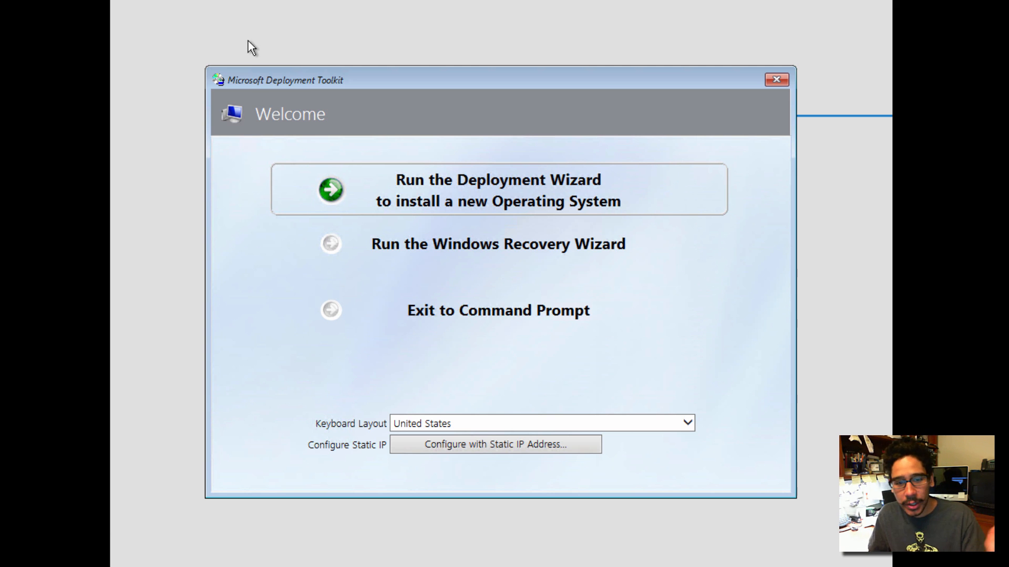
mouse_move(489, 187)
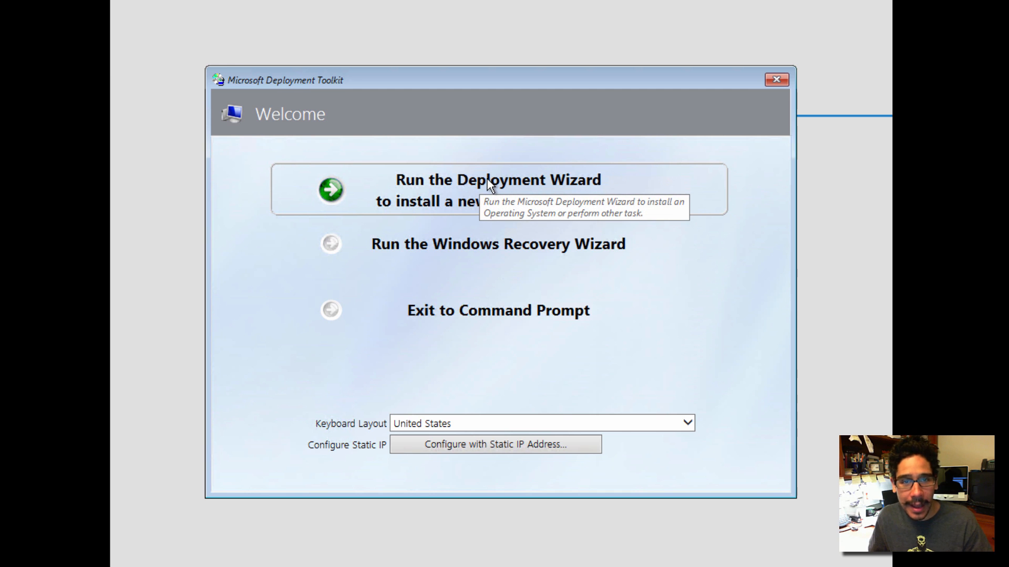
Run the Deployment Wizard as administrator with password on domain btnhd.ed and confirm.
click(498, 189)
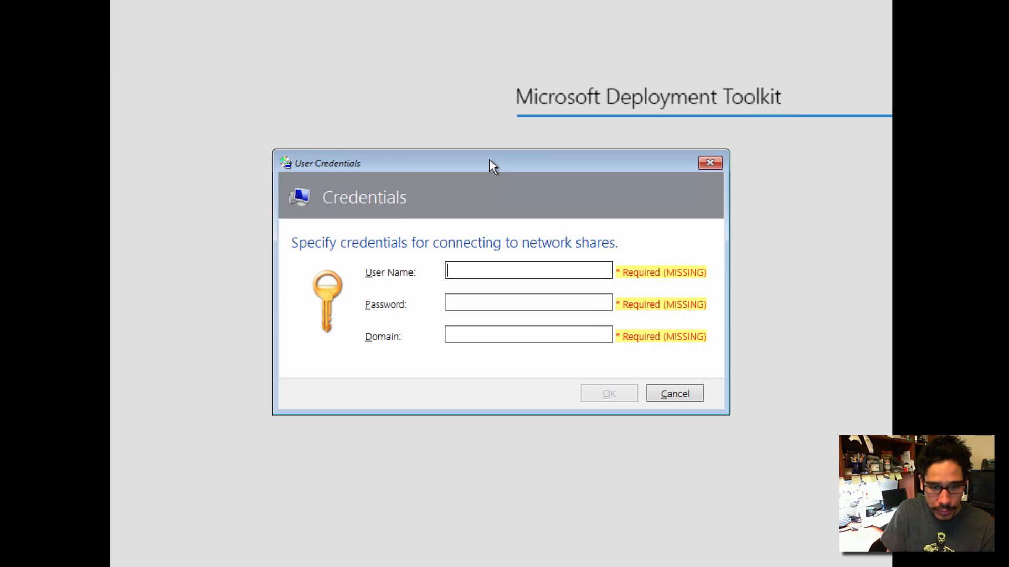
text(administrator)
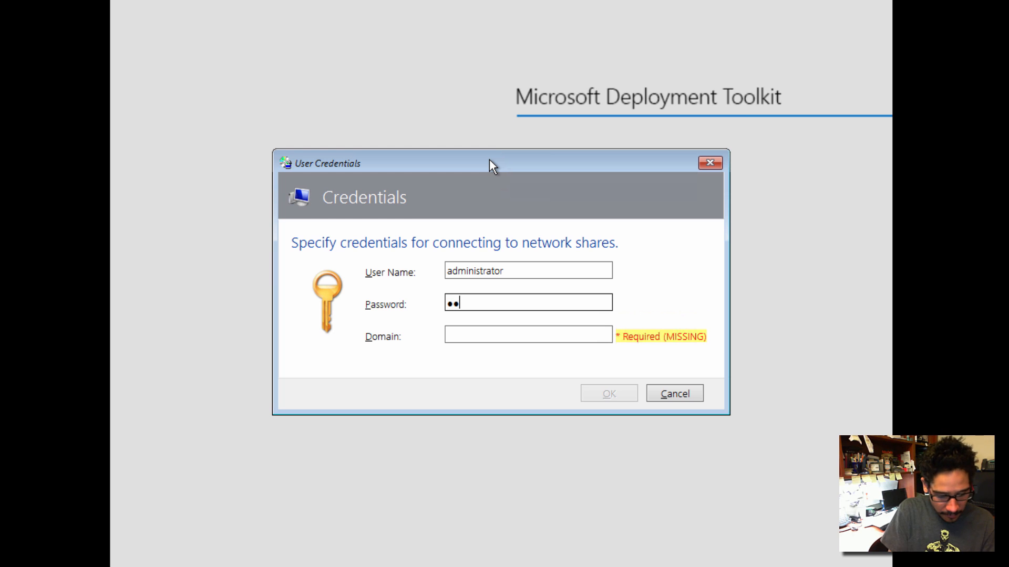
text(password)
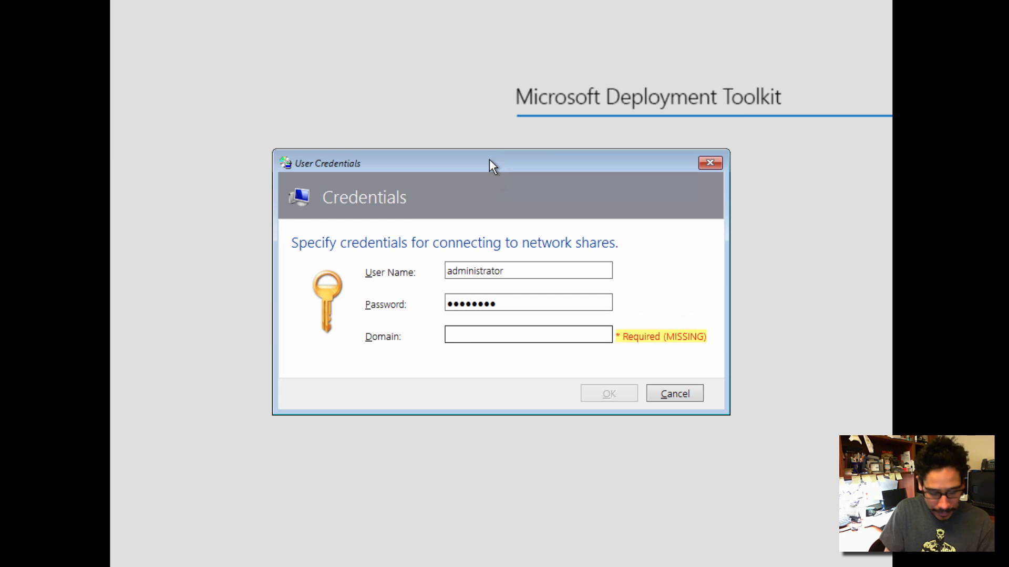
text(btnhd.ed)
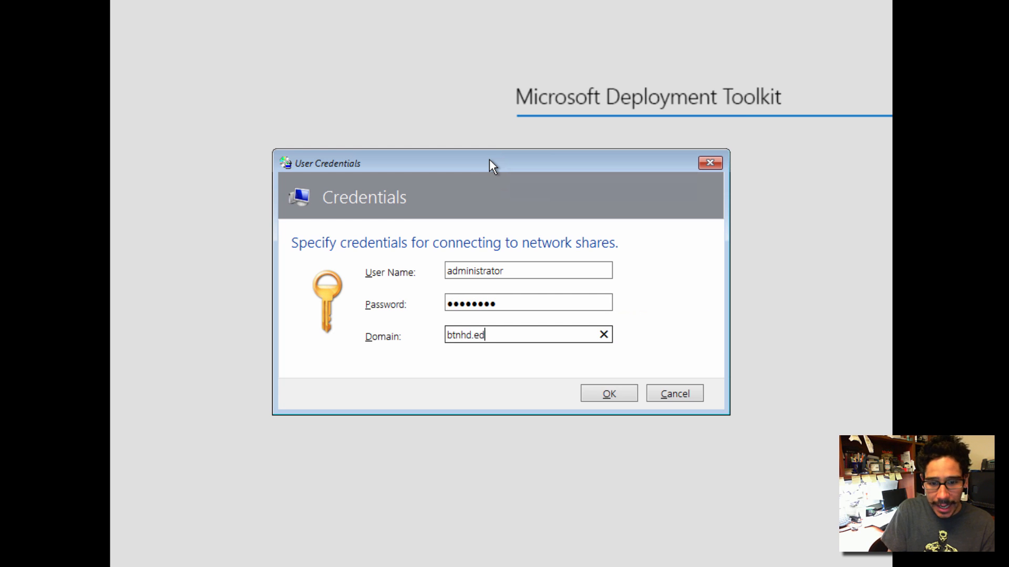
click(607, 393)
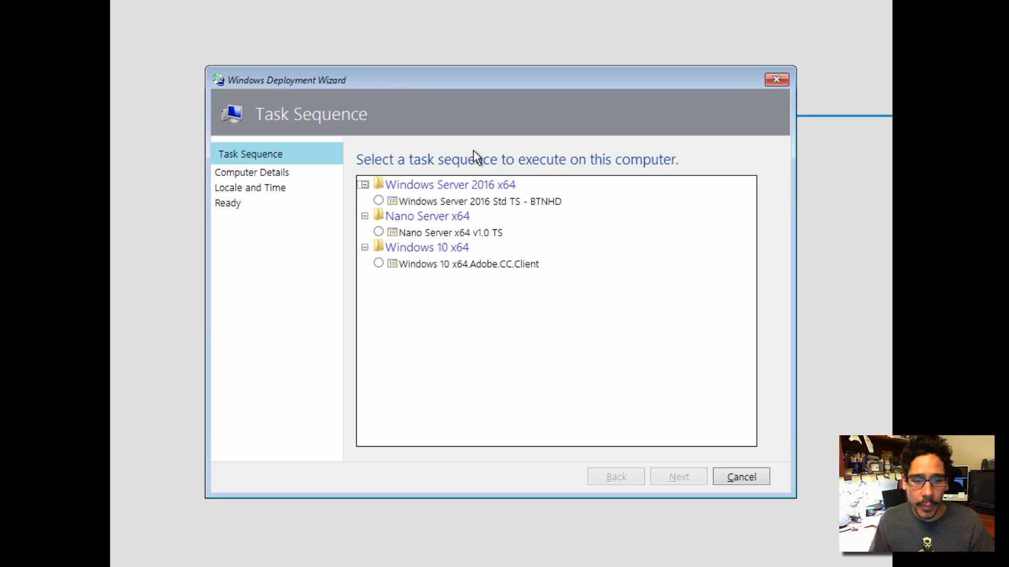
Select the Windows 10 x64.Adobe.CC.Client task sequence.
click(378, 264)
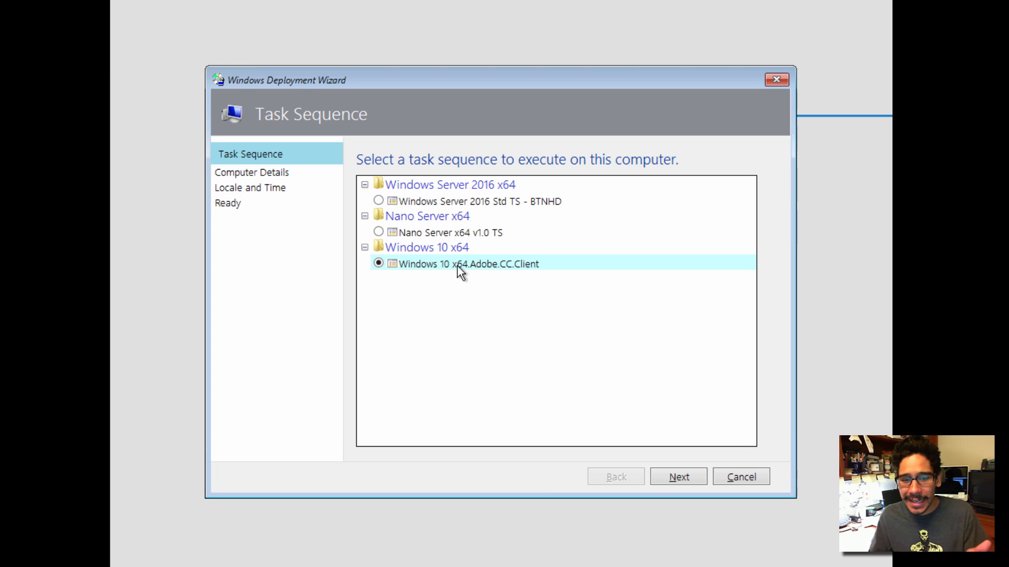
mouse_move(491, 269)
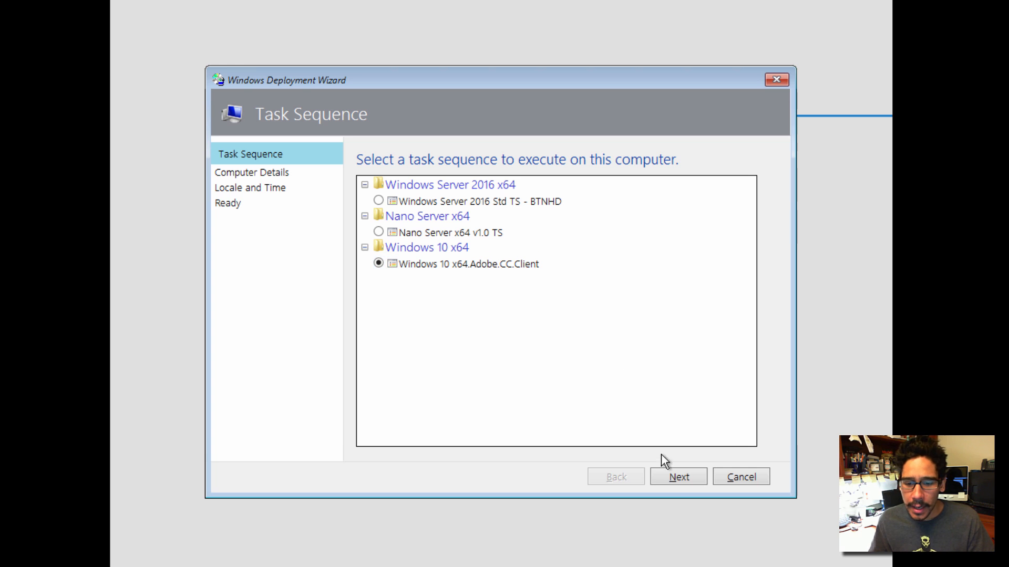
Continue to computer details and set the computer name to bj-adobeCC.
click(678, 476)
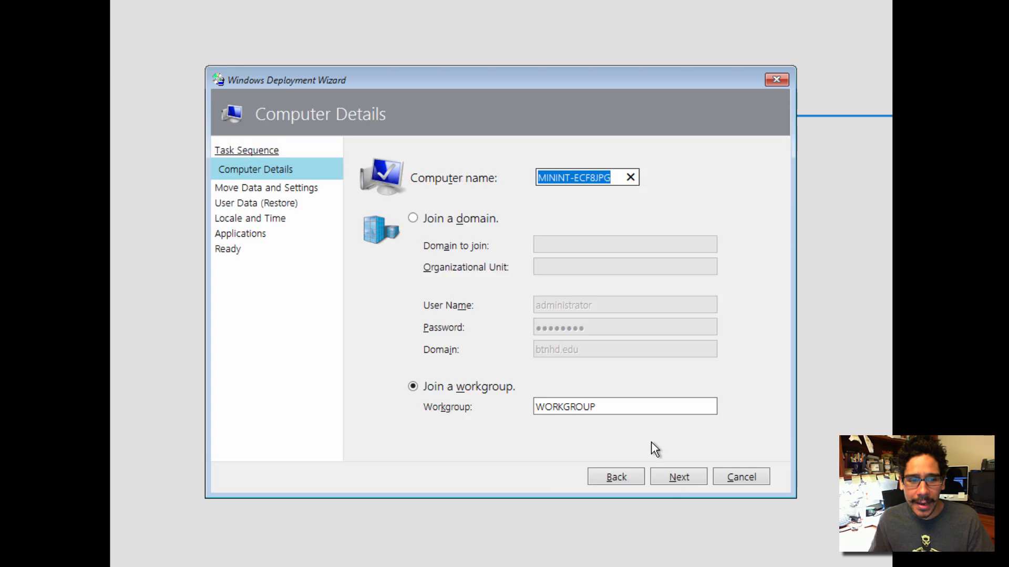
mouse_move(573, 269)
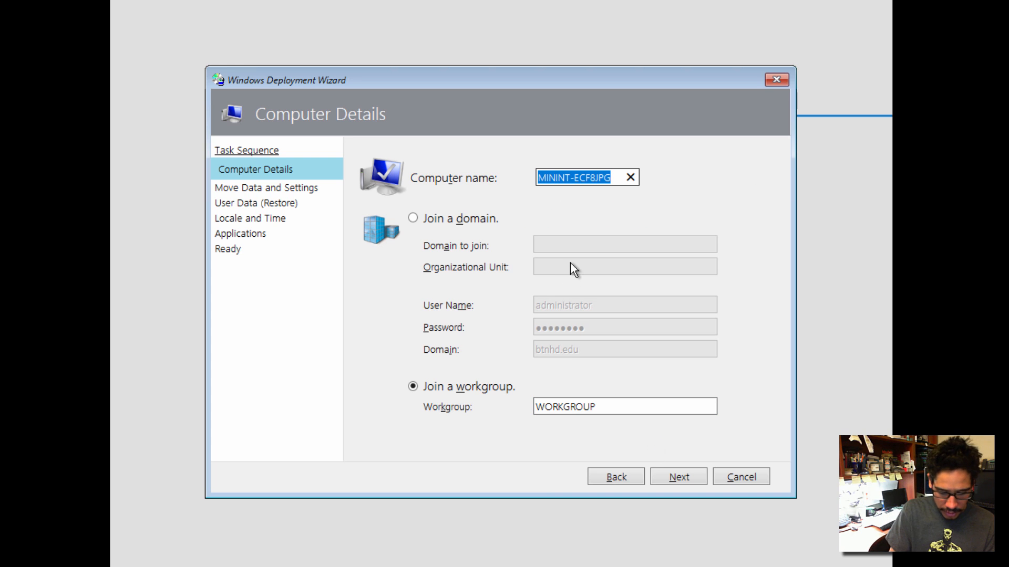
text(bj-adobeCC)
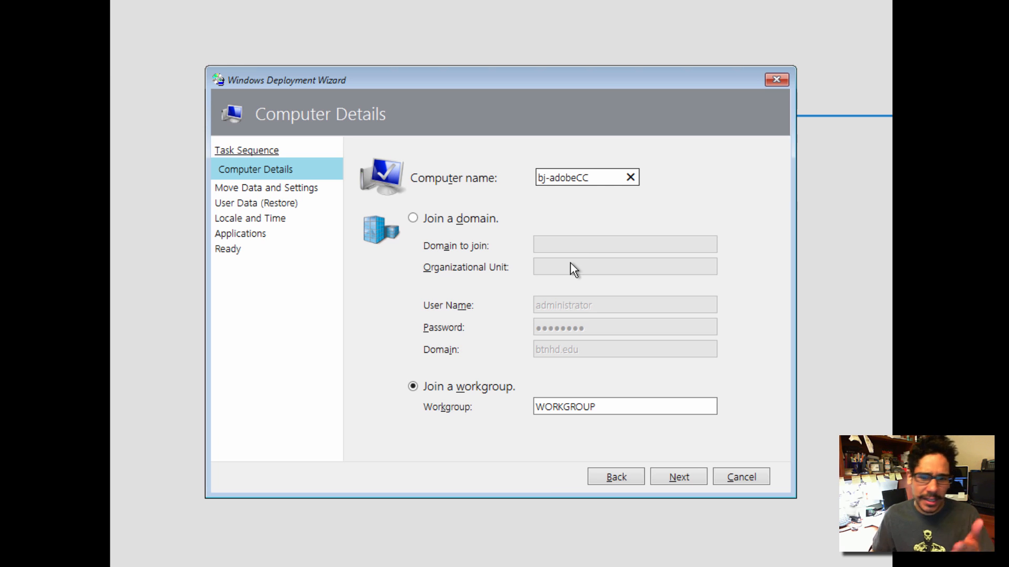
mouse_move(577, 262)
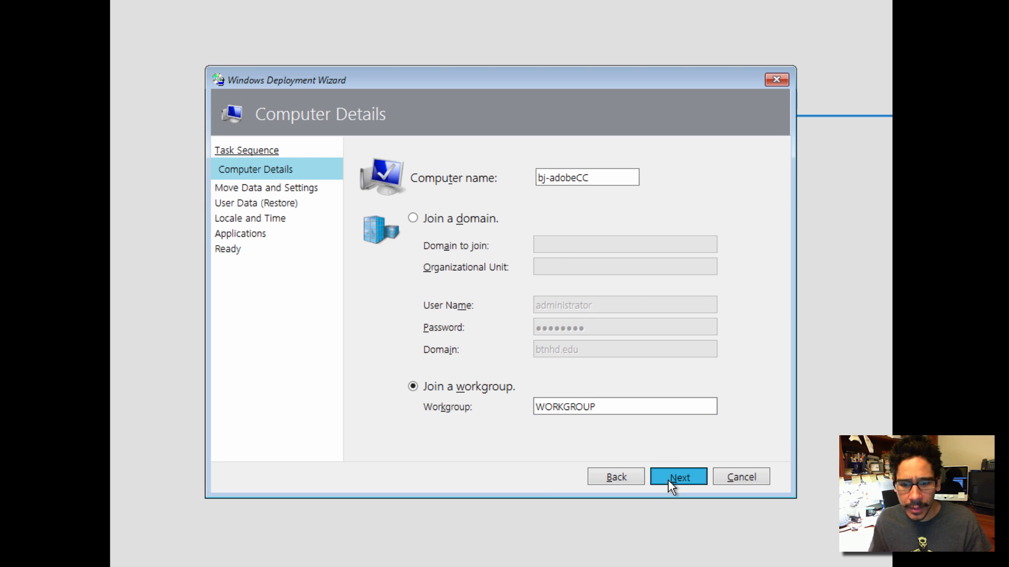
click(677, 476)
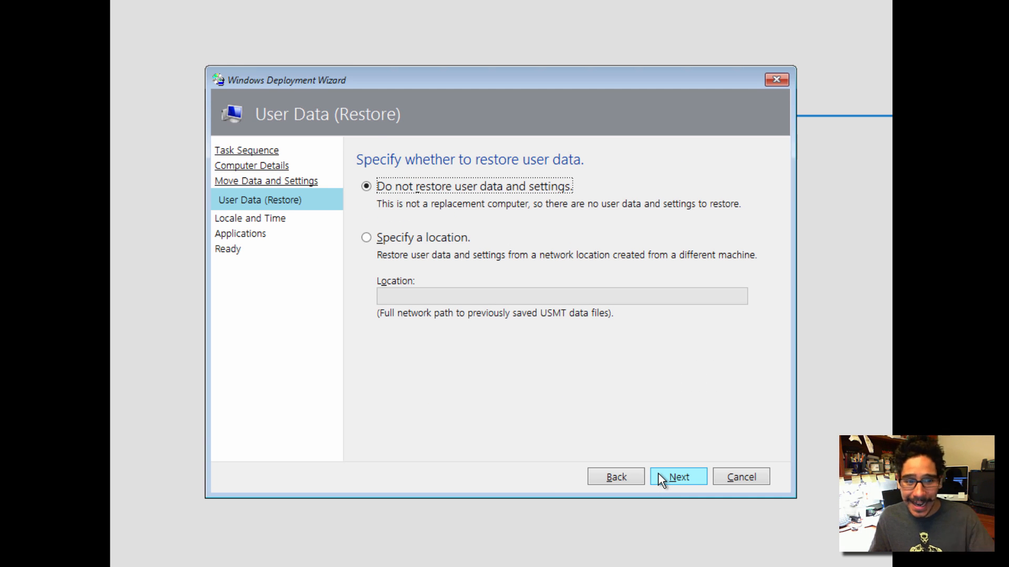
Skip user data restore, keep the US locale and time zone, and reach application selection.
click(678, 477)
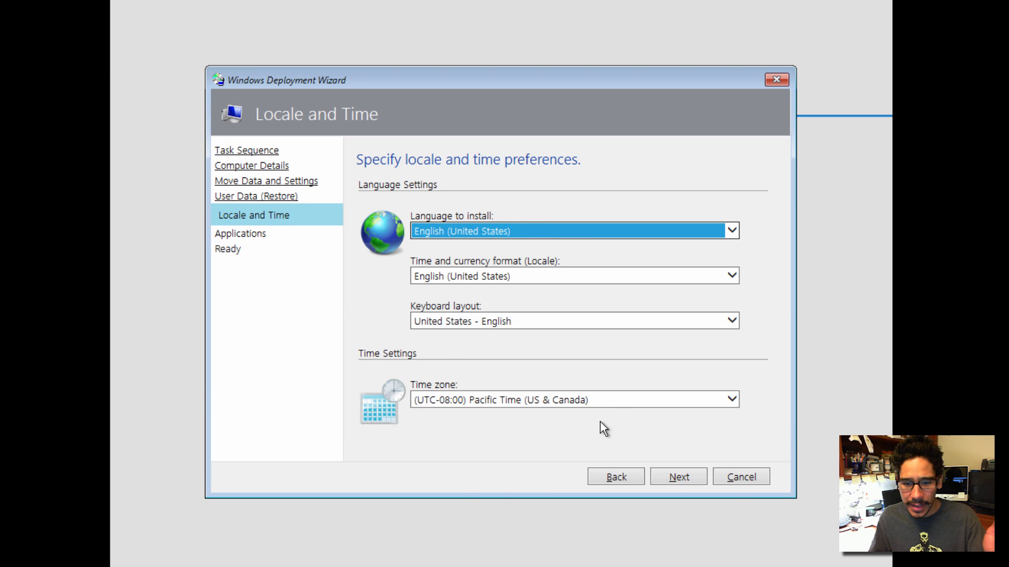
click(730, 398)
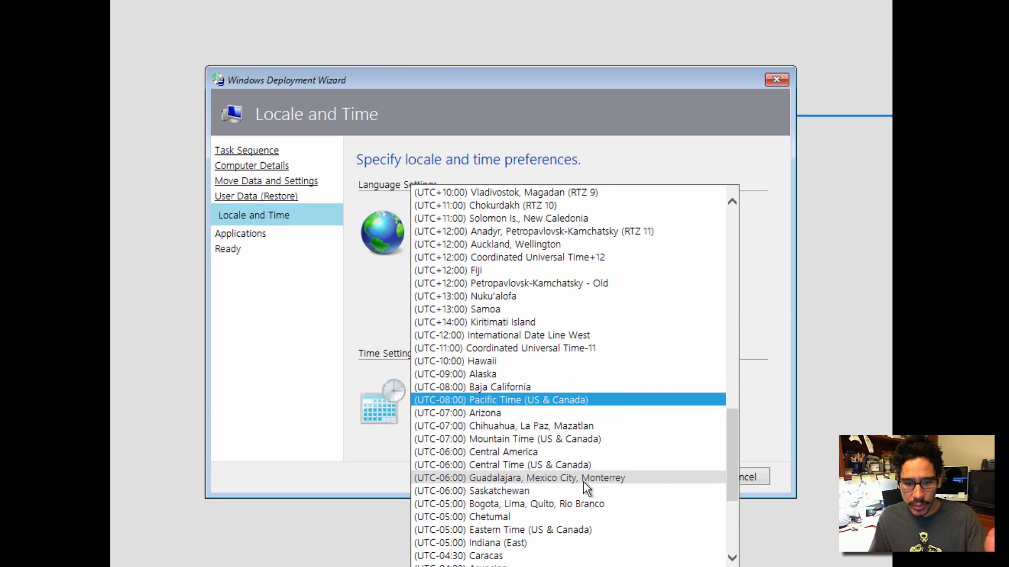
click(678, 477)
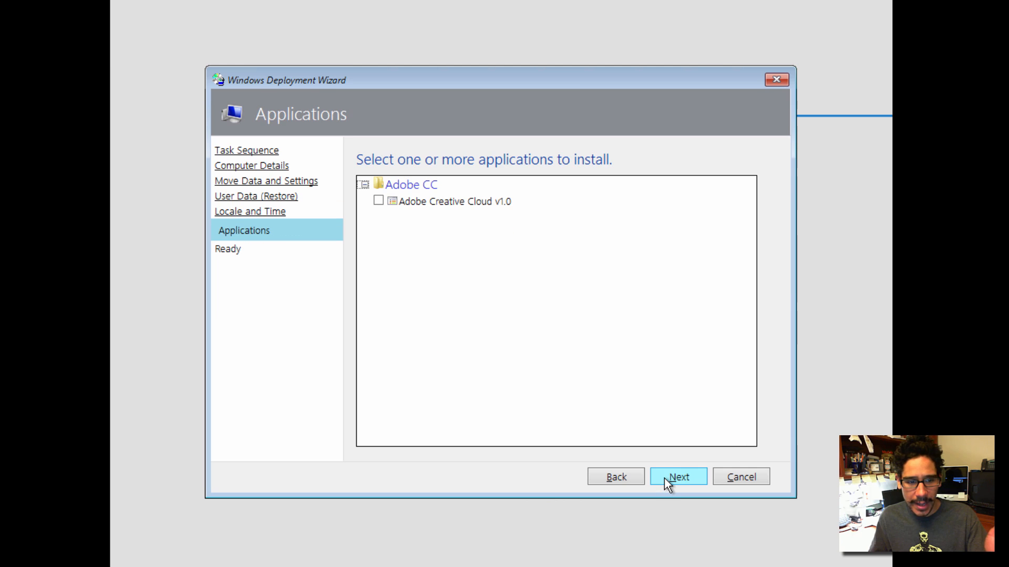
mouse_move(426, 237)
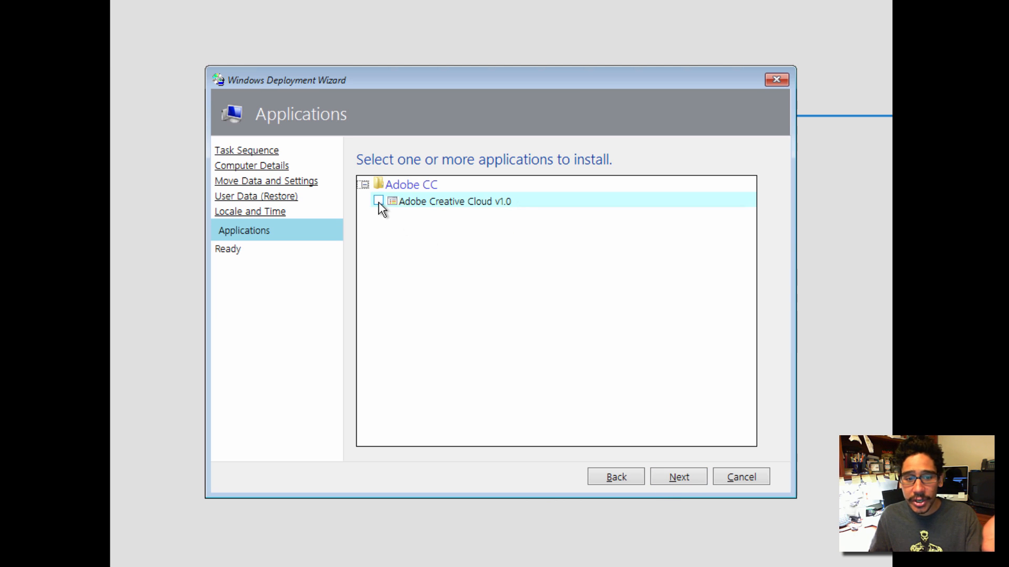
Tick Adobe Creative Cloud v1.0 for installation and start the deployment.
click(378, 201)
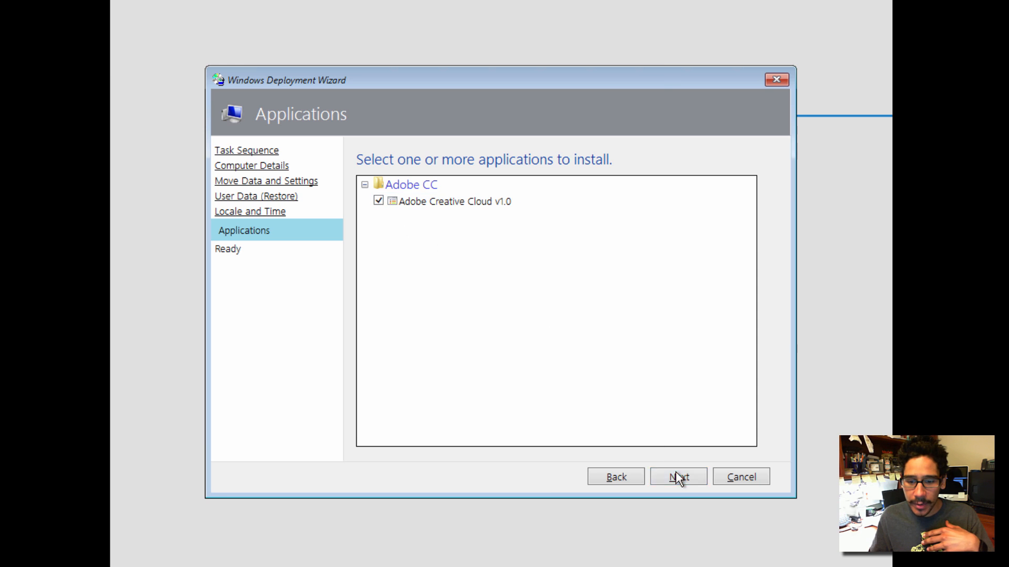
click(677, 476)
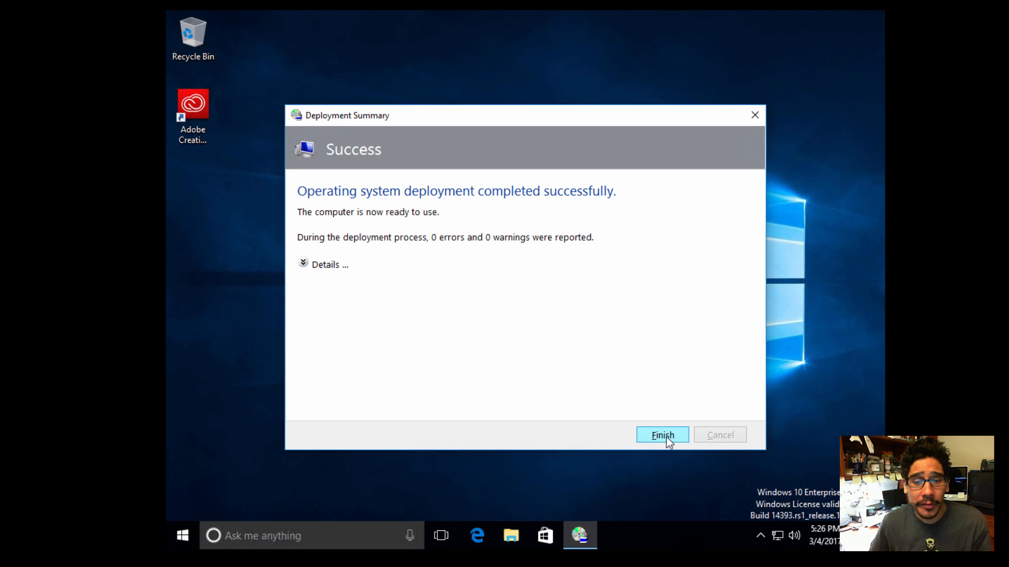
mouse_move(663, 418)
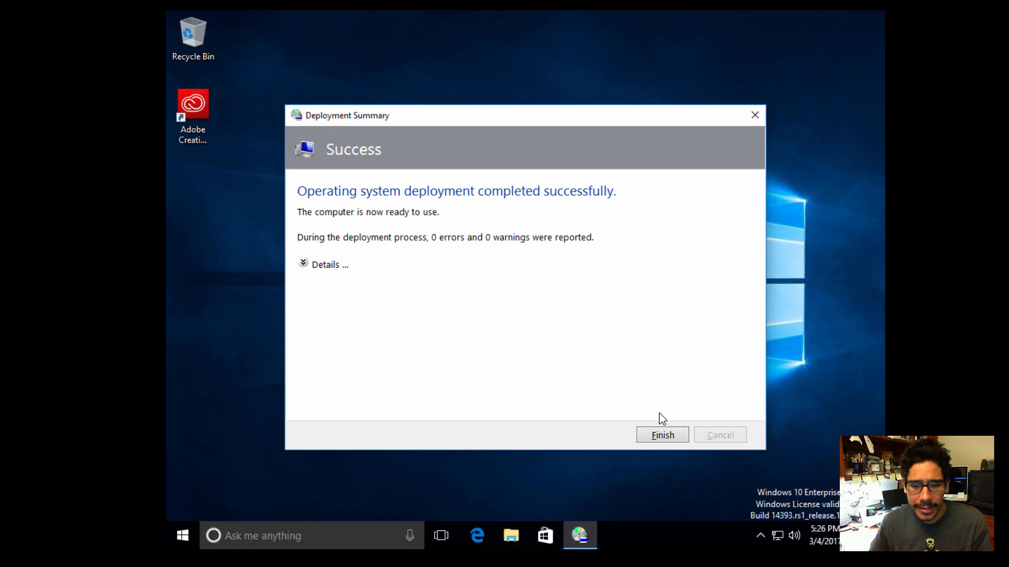
Finish the deployment summary and check Recently added apps shows Photoshop and InDesign CC 2017.
click(661, 435)
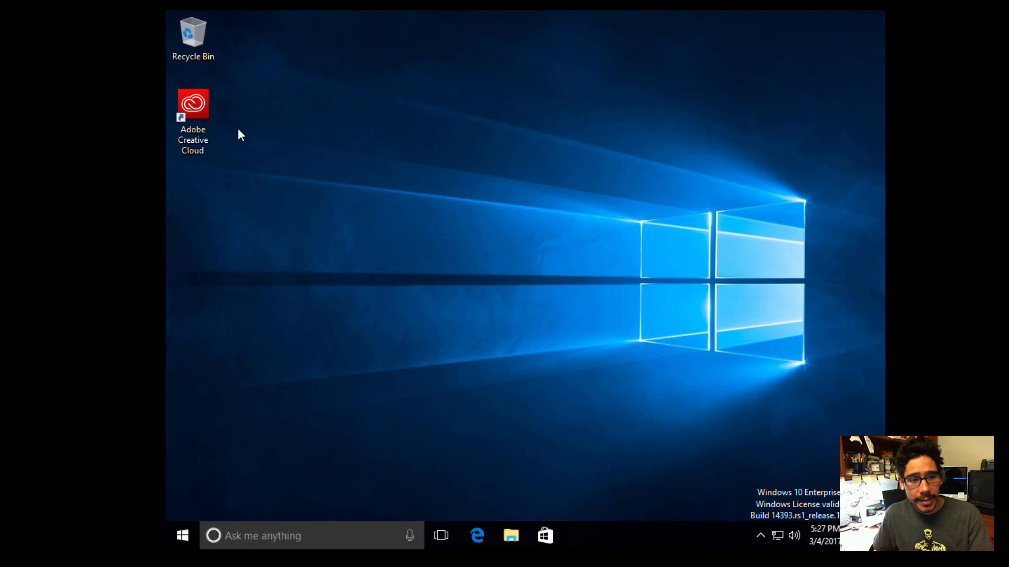
click(193, 115)
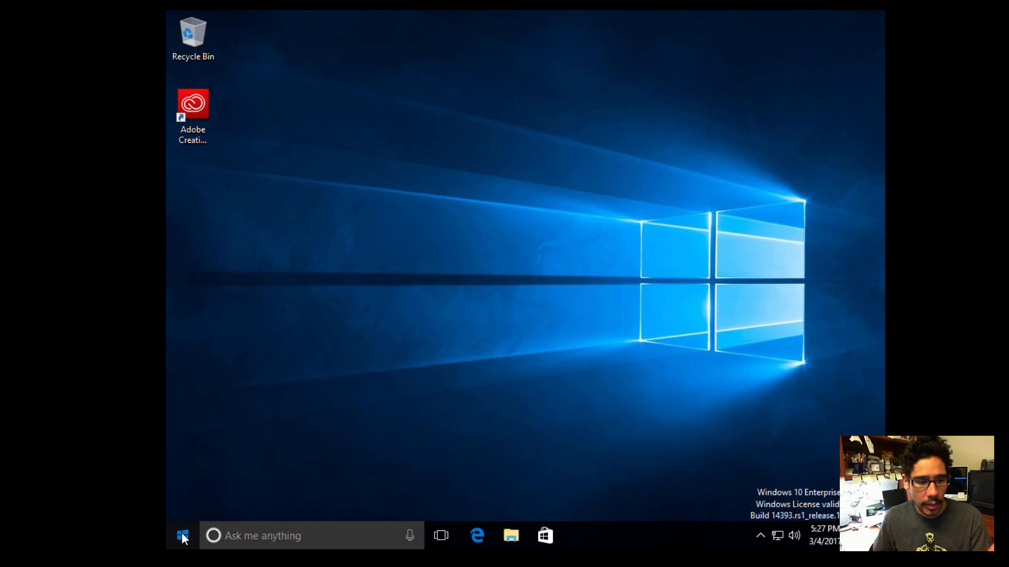
click(183, 536)
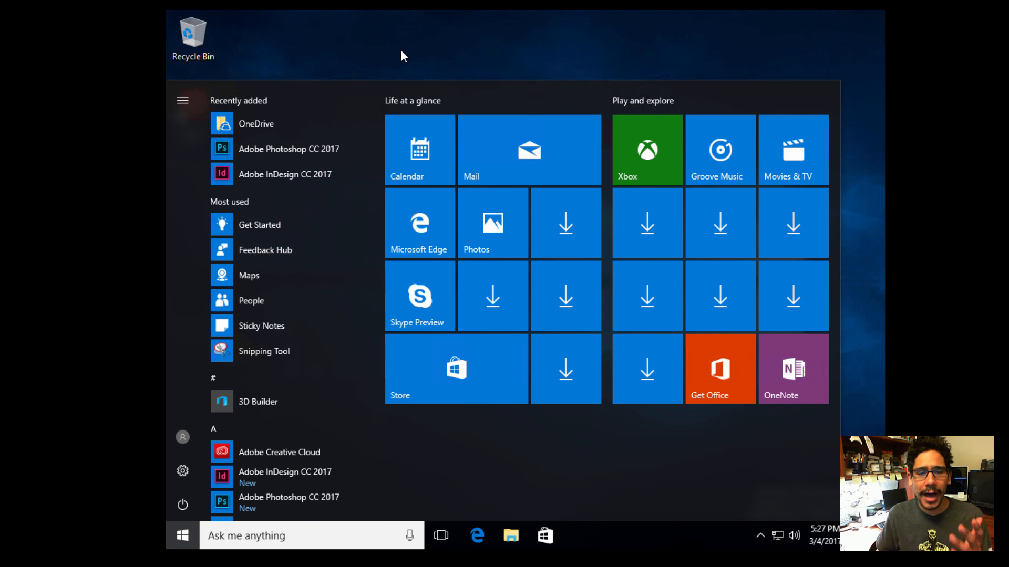
click(182, 535)
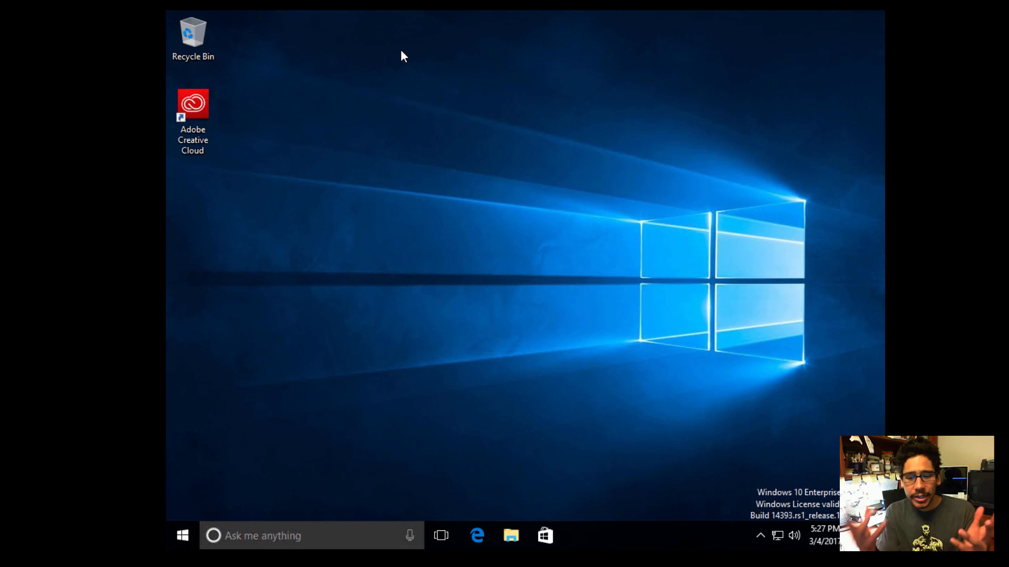